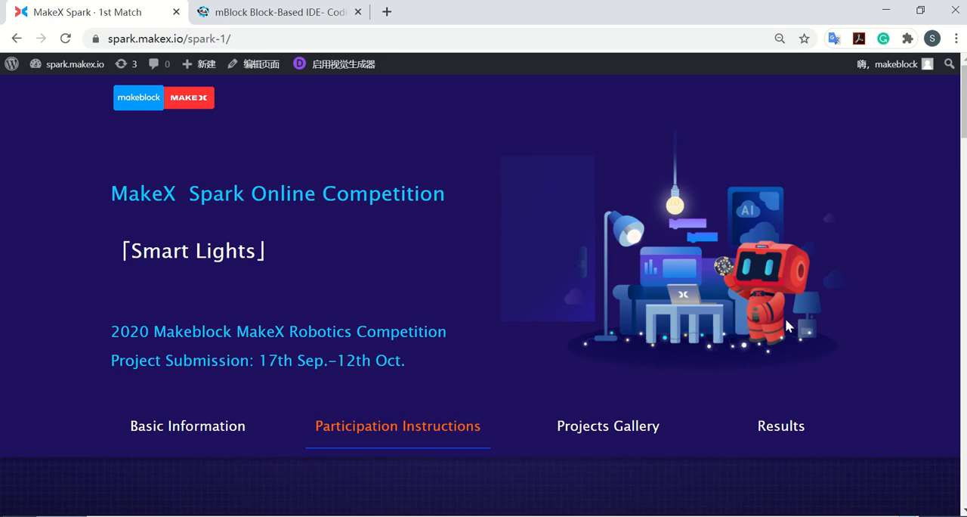
{"action": "mouse_move", "coordinate": [372, 286]}
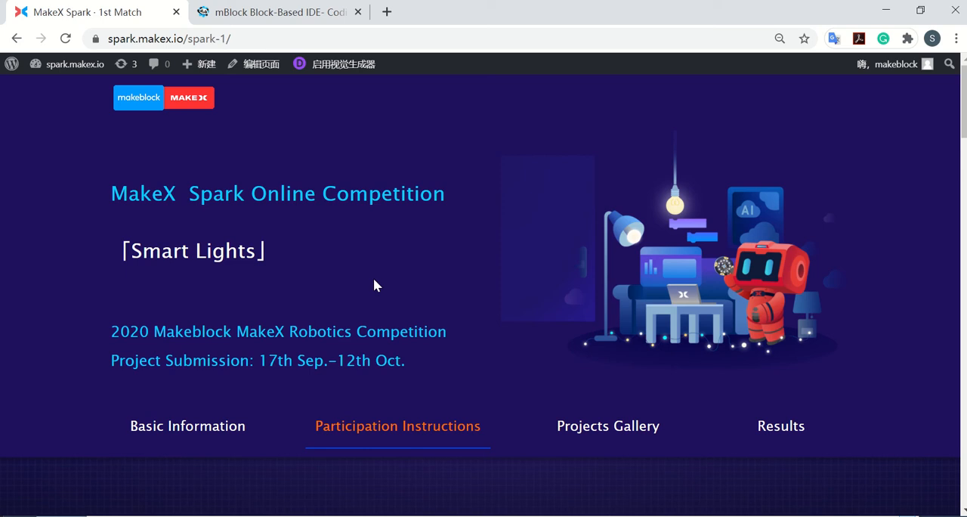
{"action": "mouse_move", "coordinate": [329, 260]}
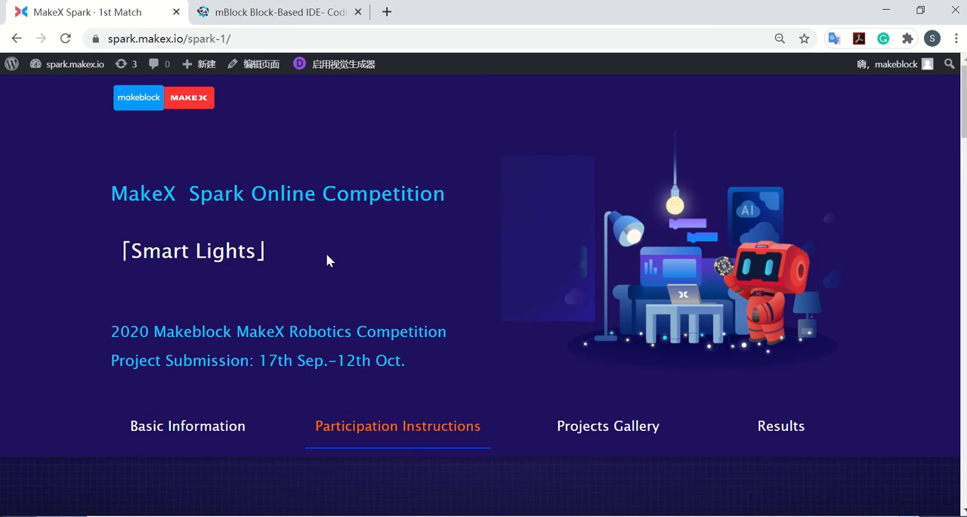
{"action": "mouse_move", "coordinate": [393, 229]}
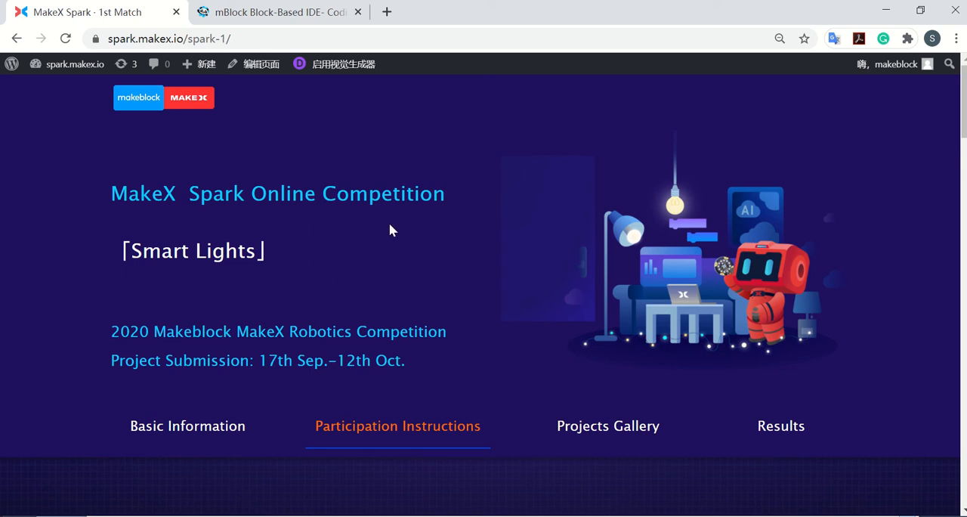
{"action": "mouse_move", "coordinate": [379, 275]}
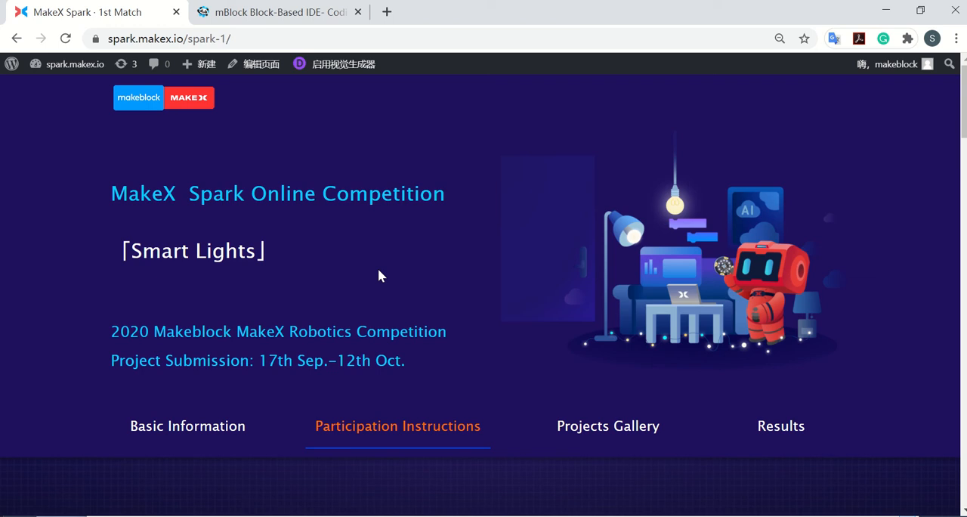
{"action": "mouse_move", "coordinate": [158, 456]}
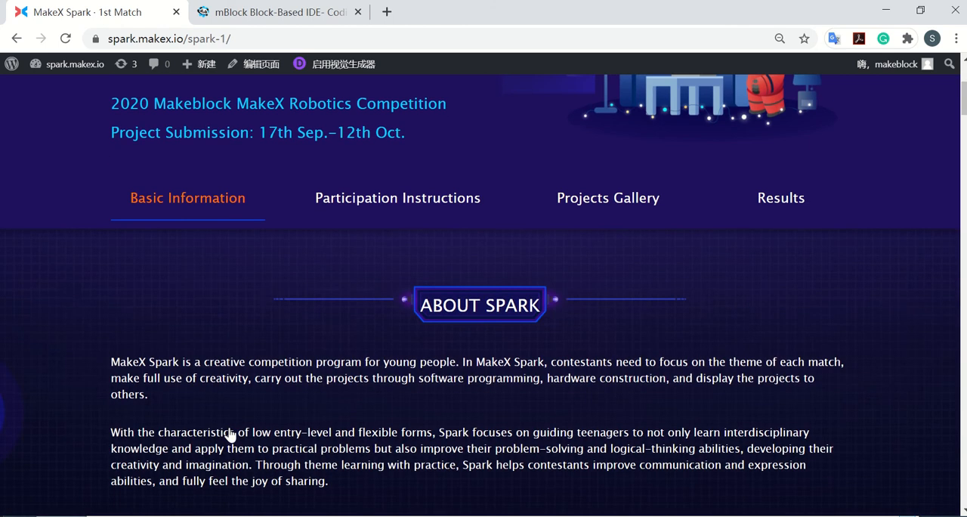
Scroll back to the top of the Smart Lights competition page
{"action": "scroll", "scroll_direction": "up", "scroll_amount": 3}
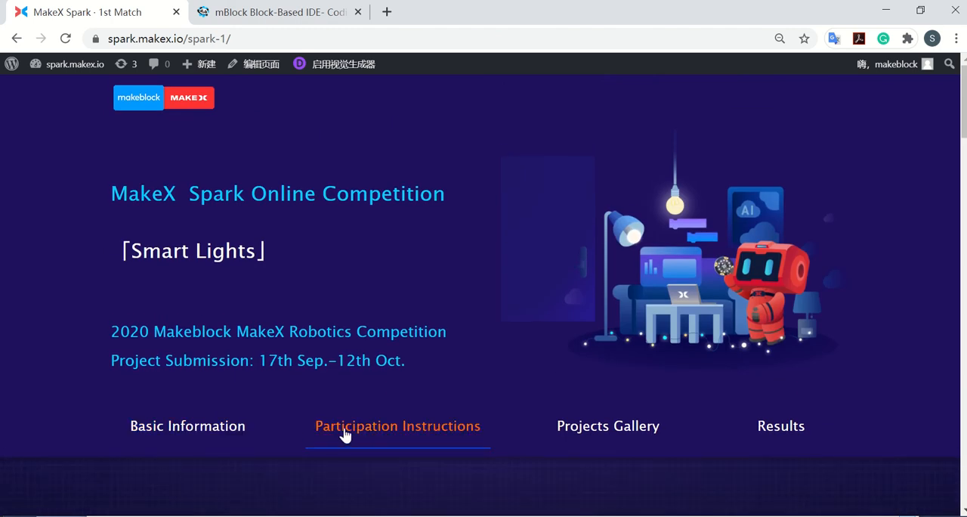
Review the Participation Procedure, Construct Project, Publish Project and Submit sections
{"action": "scroll", "scroll_direction": "down", "scroll_amount": 3}
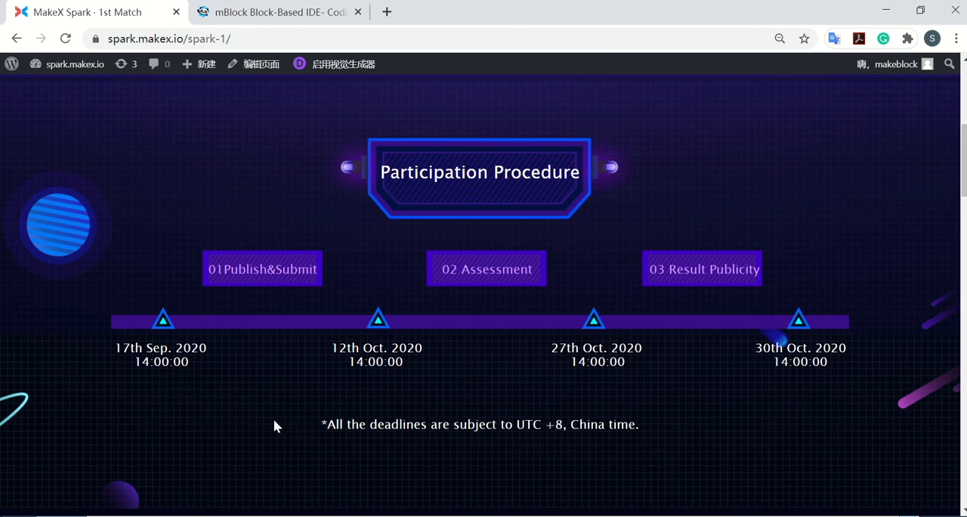
{"action": "scroll", "scroll_direction": "down", "scroll_amount": 3}
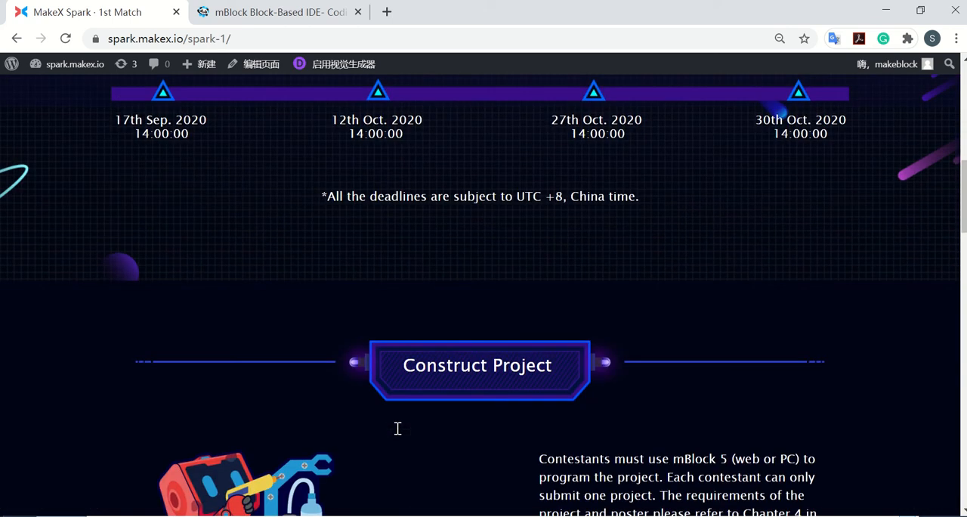
{"action": "scroll", "scroll_direction": "down", "scroll_amount": 3}
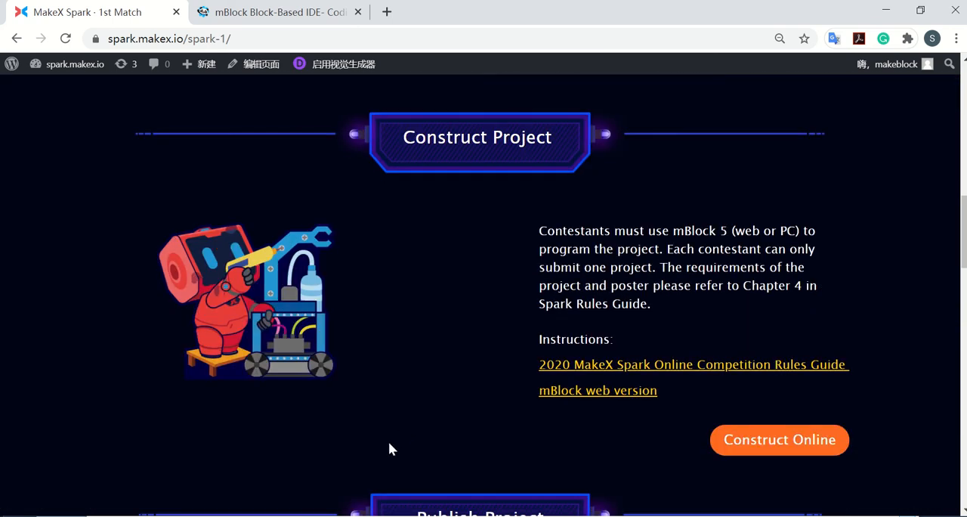
{"action": "mouse_move", "coordinate": [400, 444]}
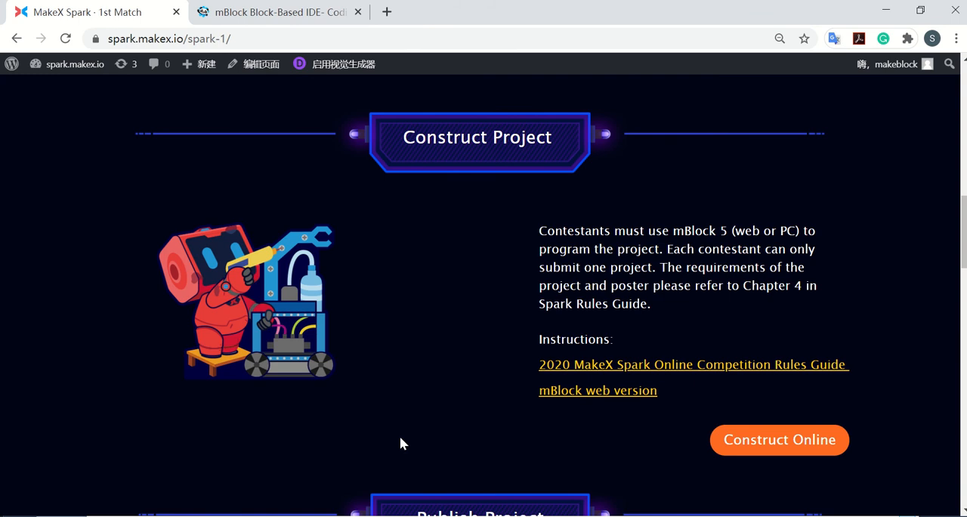
{"action": "mouse_move", "coordinate": [405, 346]}
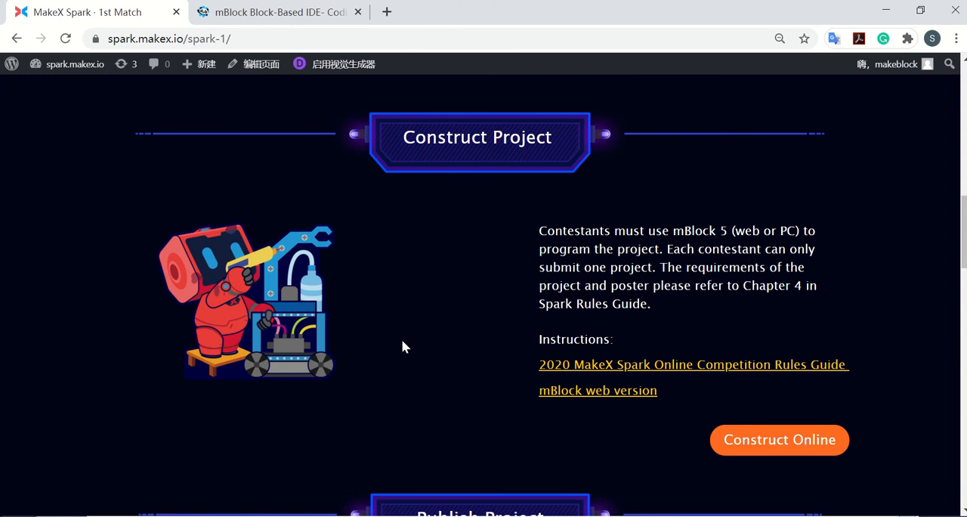
{"action": "mouse_move", "coordinate": [665, 235]}
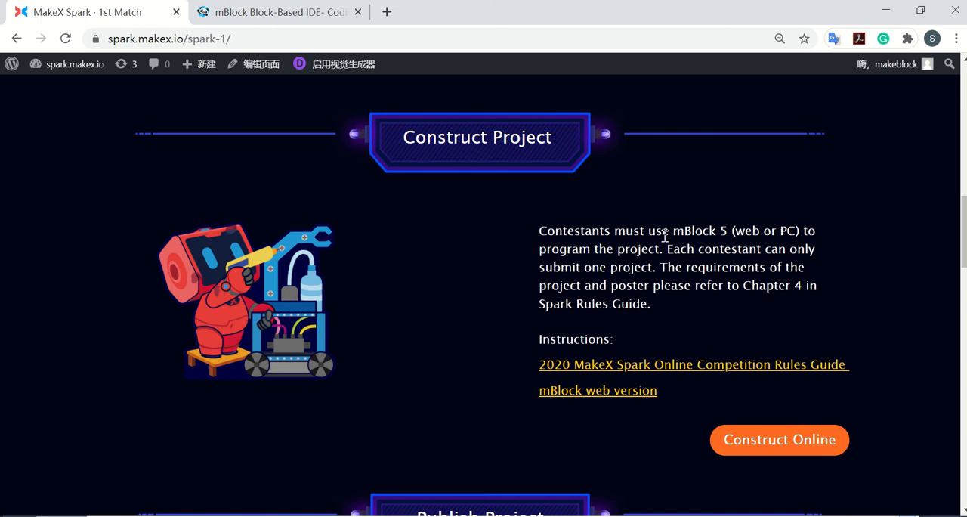
{"action": "scroll", "scroll_direction": "down", "scroll_amount": 3}
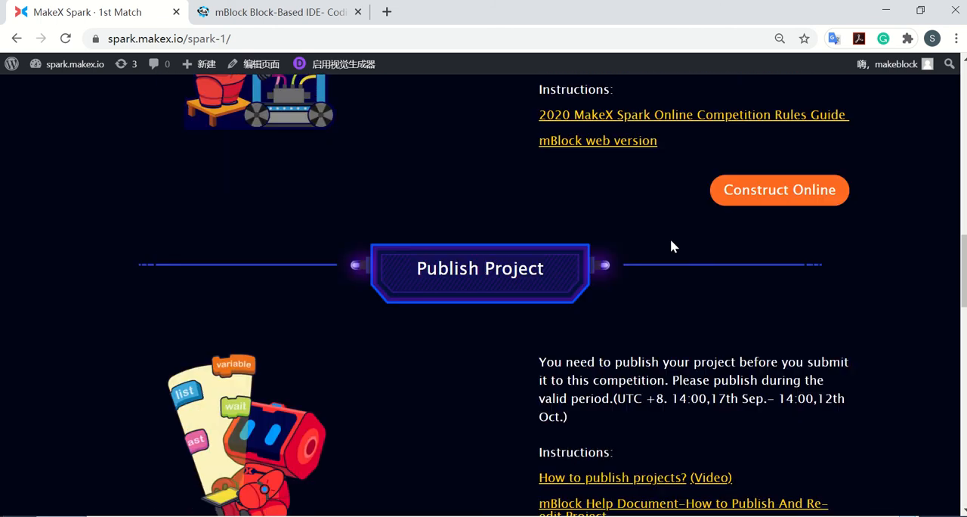
{"action": "scroll", "scroll_direction": "down", "scroll_amount": 3}
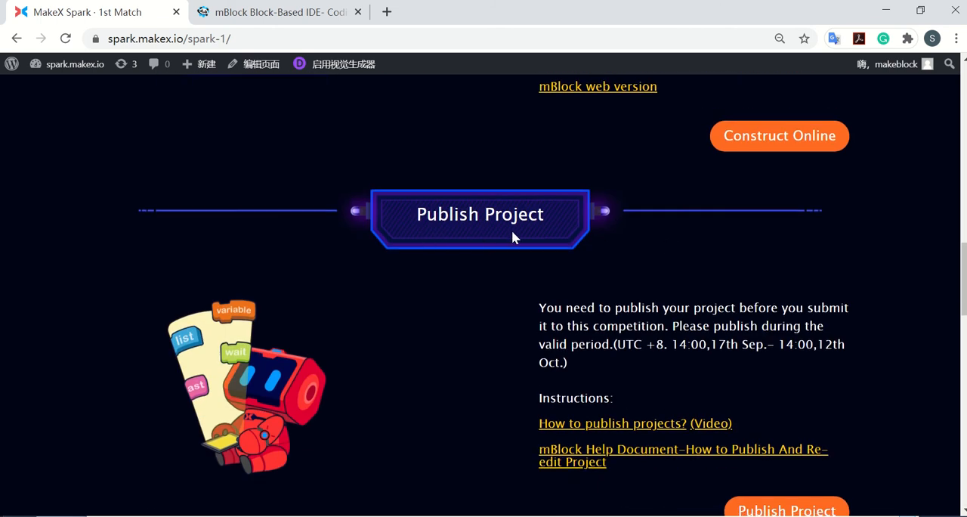
{"action": "mouse_move", "coordinate": [541, 284]}
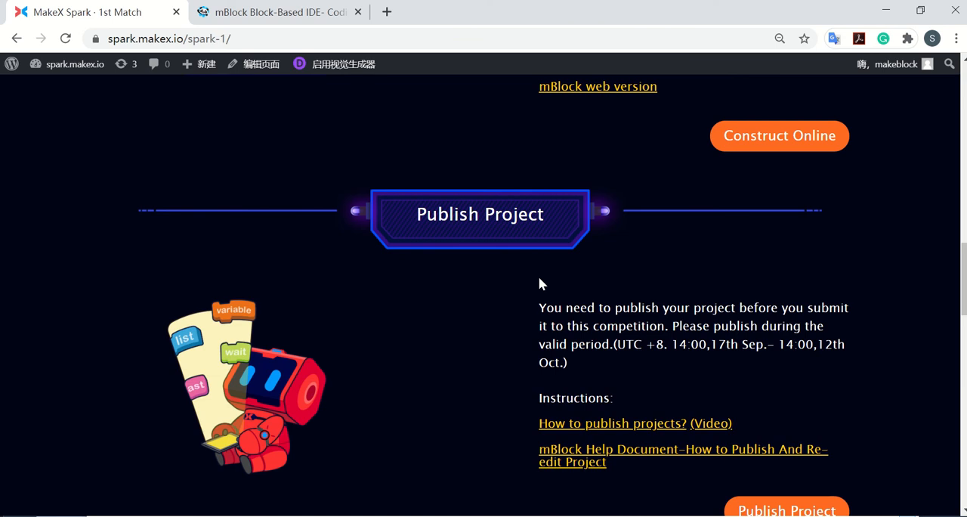
{"action": "scroll", "scroll_direction": "down", "scroll_amount": 3}
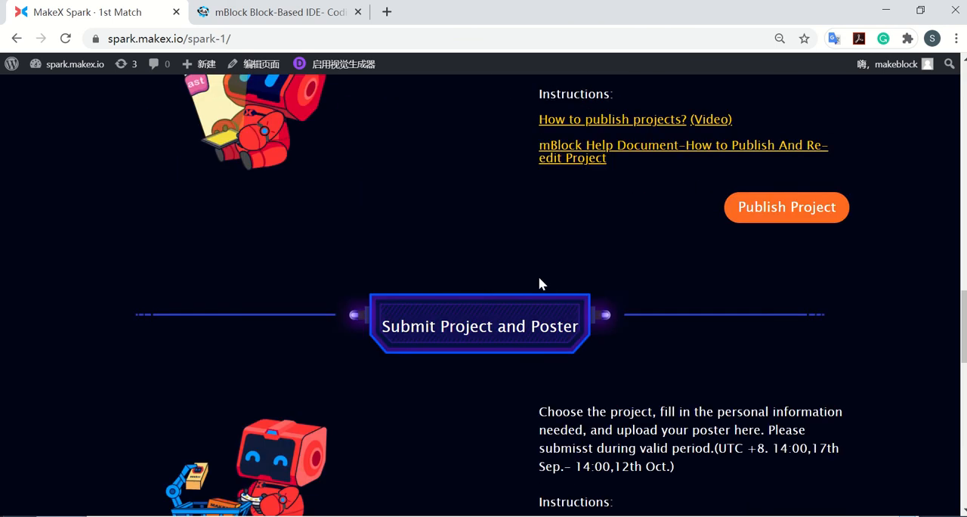
{"action": "scroll", "scroll_direction": "down", "scroll_amount": 3}
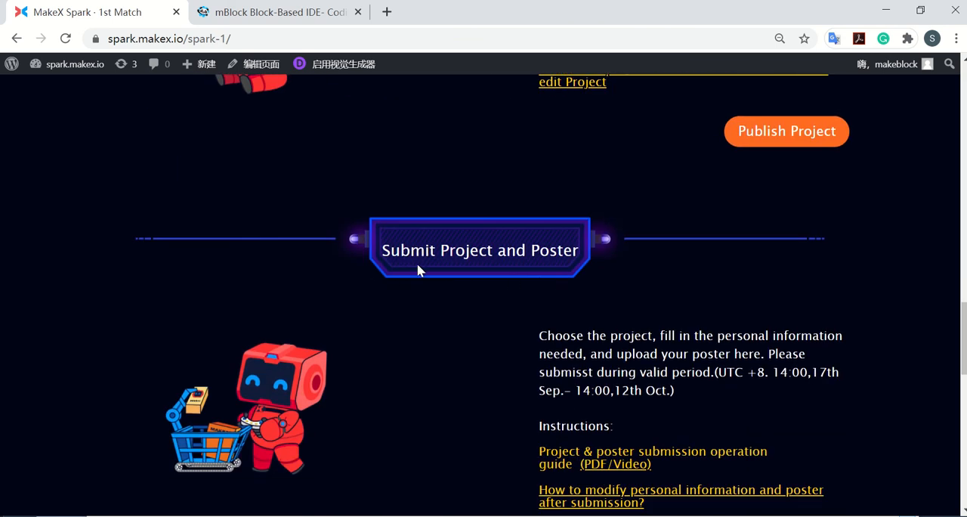
{"action": "scroll", "scroll_direction": "down", "scroll_amount": 3}
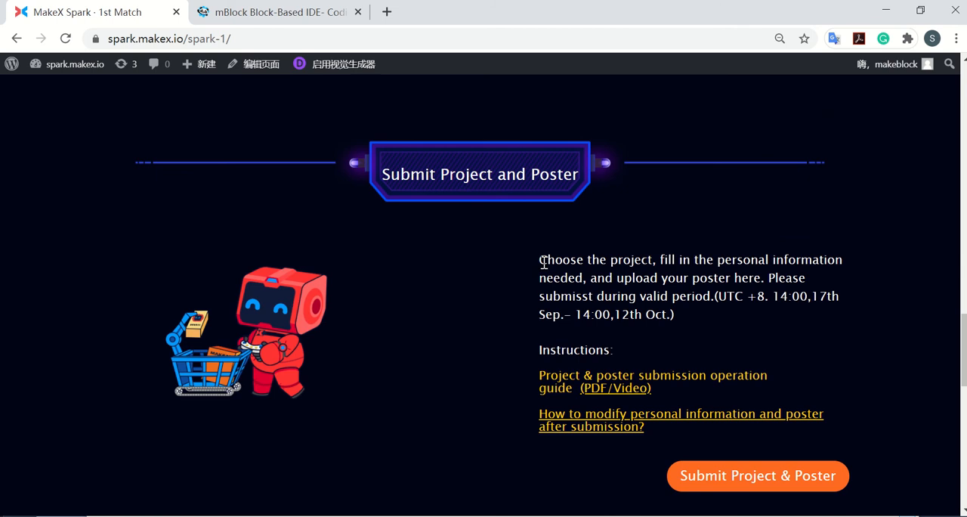
{"action": "mouse_move", "coordinate": [683, 460]}
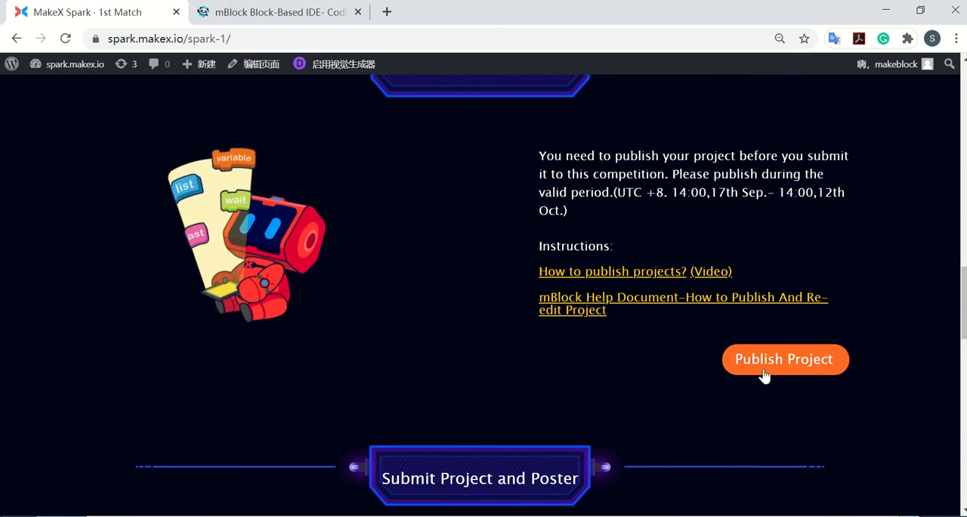
{"action": "scroll", "scroll_direction": "up", "scroll_amount": 3}
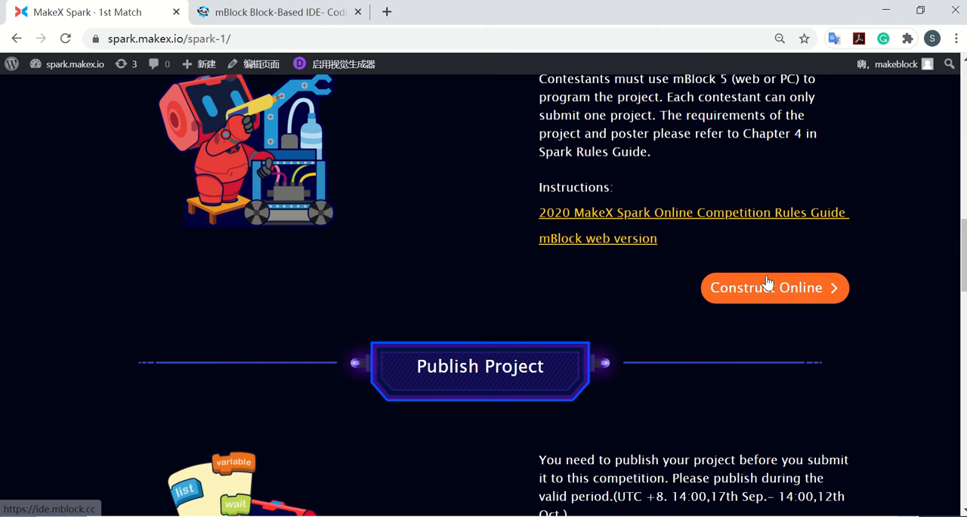
{"action": "mouse_move", "coordinate": [654, 308]}
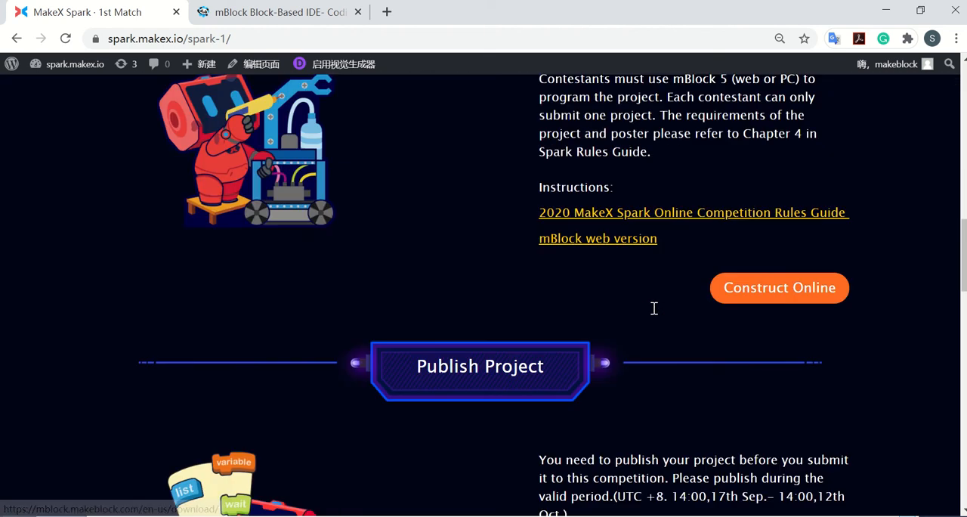
{"action": "scroll", "scroll_direction": "down", "scroll_amount": 3}
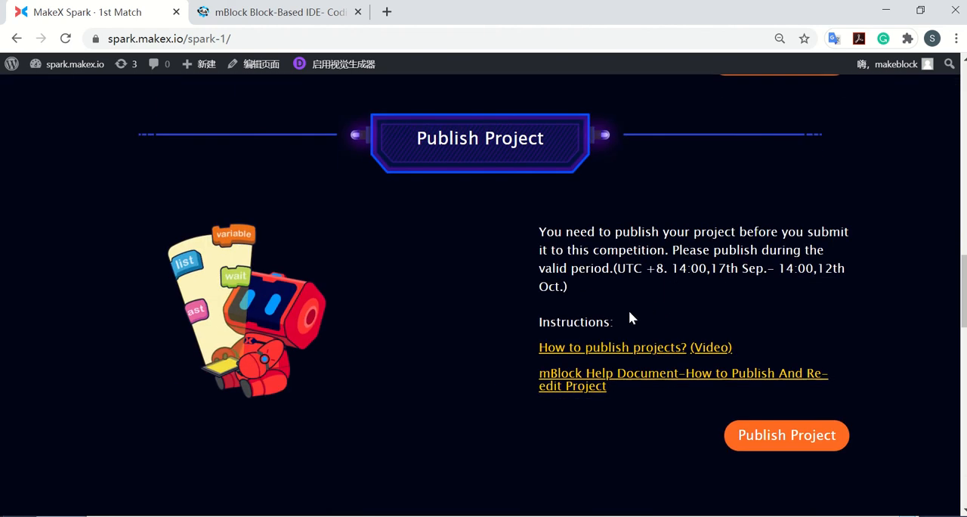
{"action": "mouse_move", "coordinate": [741, 414]}
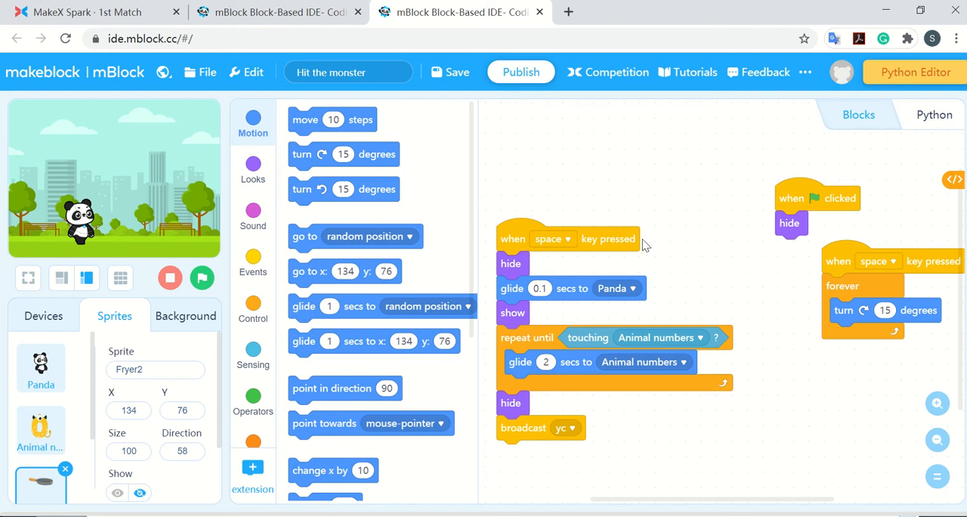
Launch the online mBlock editor via Construct Online in a new tab
{"action": "left_click", "coordinate": [840, 73]}
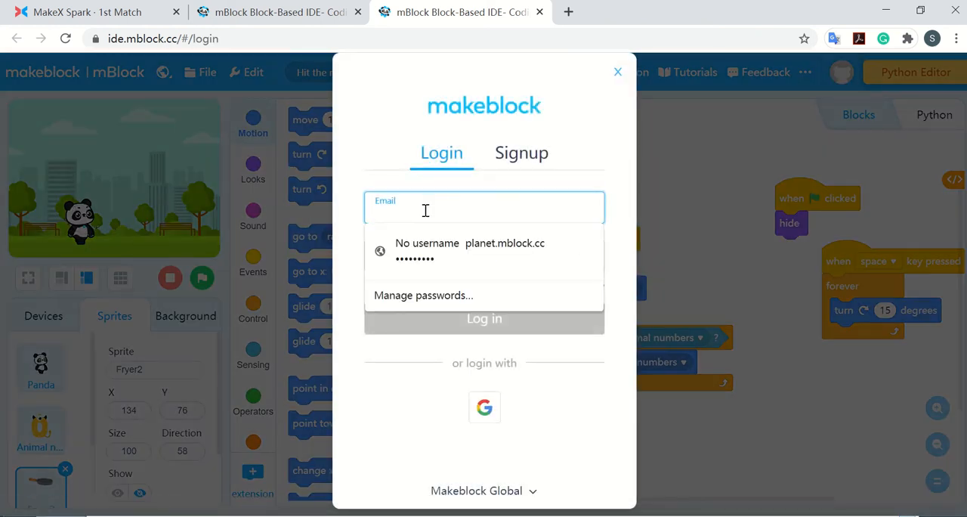
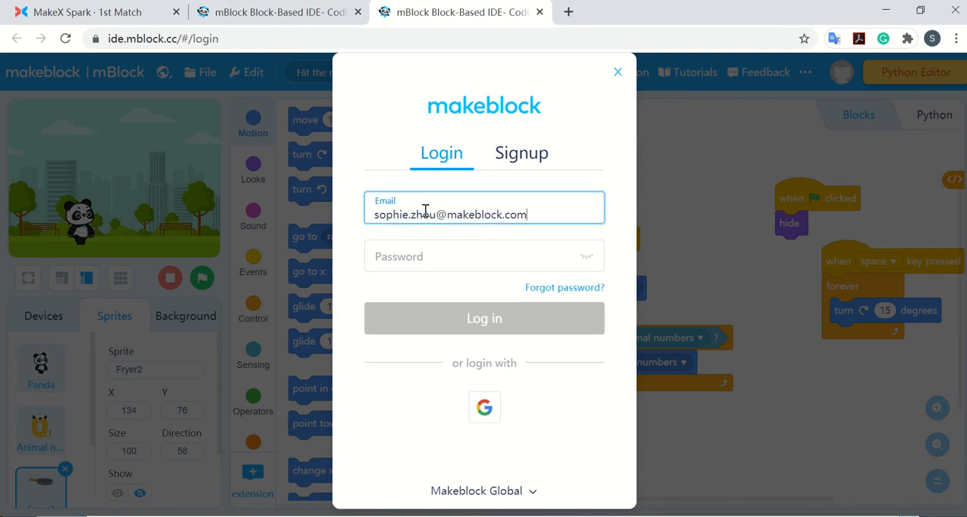
Fill the saved password and log in to the Makeblock account
{"action": "left_click", "coordinate": [484, 255]}
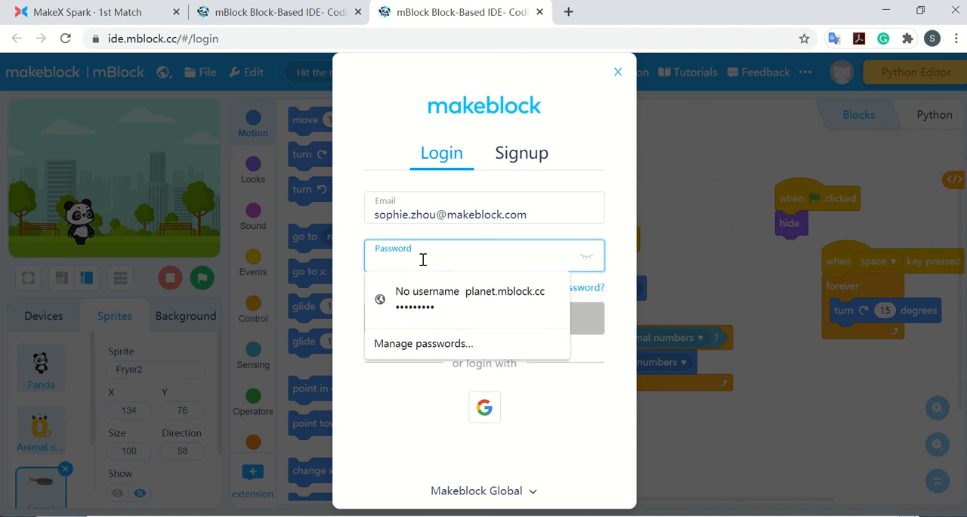
{"action": "left_click", "coordinate": [468, 299]}
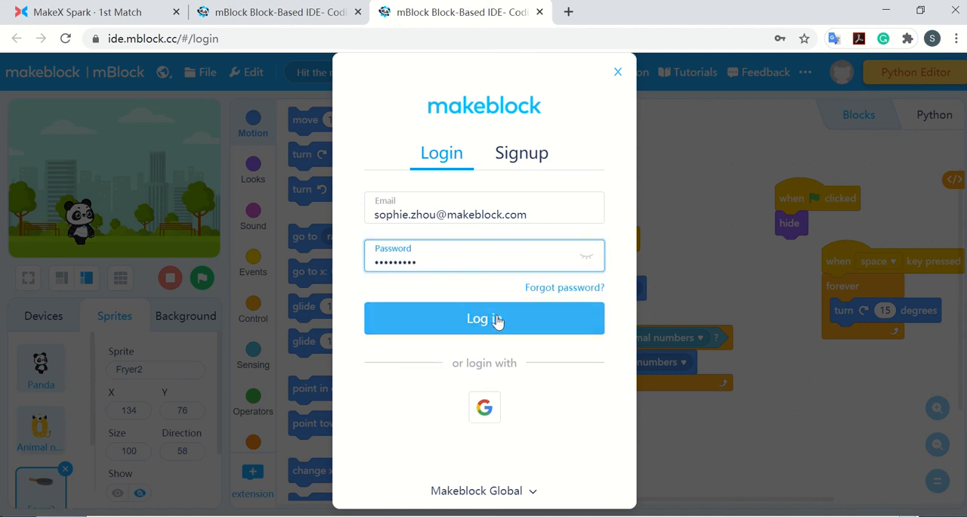
{"action": "mouse_move", "coordinate": [506, 350]}
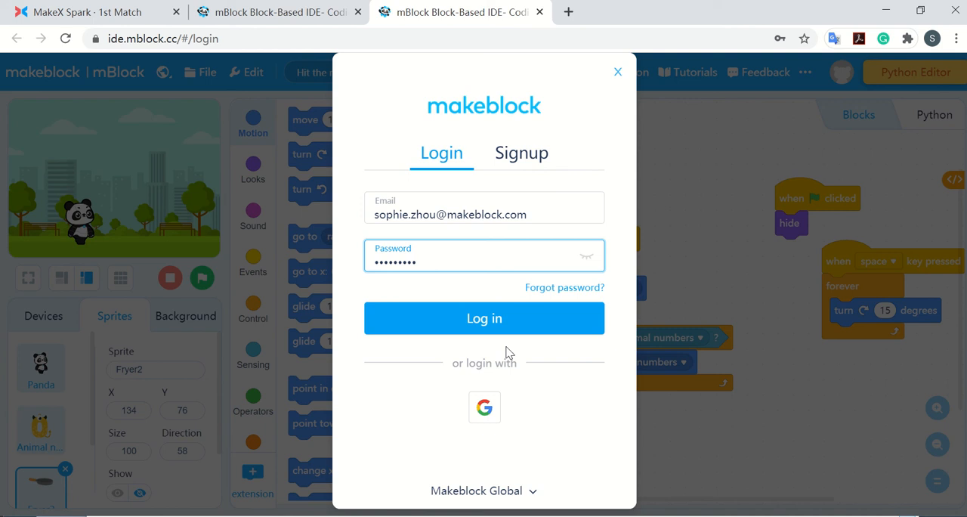
{"action": "mouse_move", "coordinate": [529, 396]}
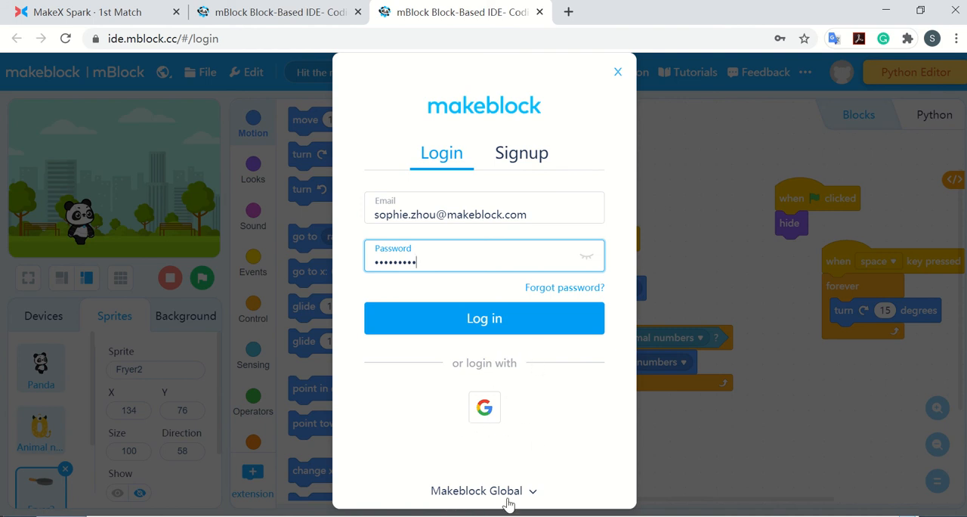
{"action": "left_click", "coordinate": [484, 317]}
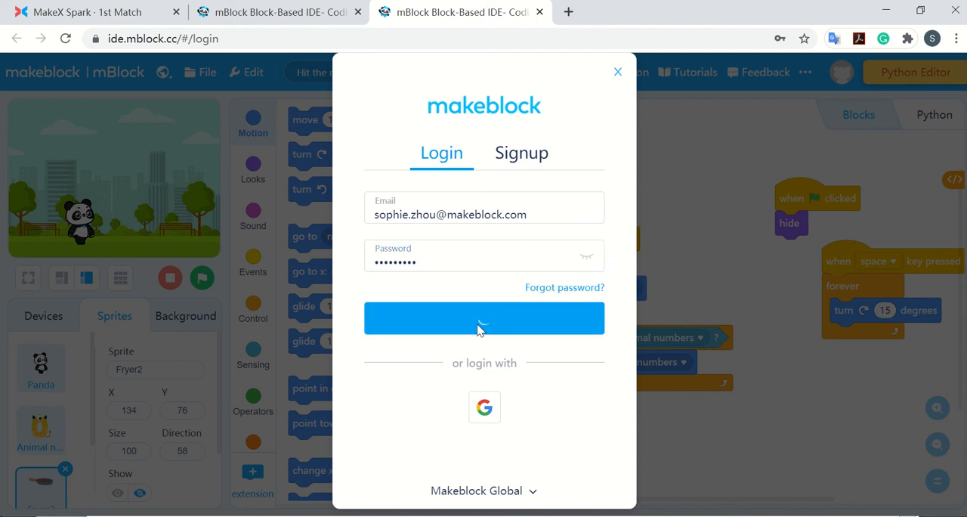
{"action": "left_click", "coordinate": [484, 317]}
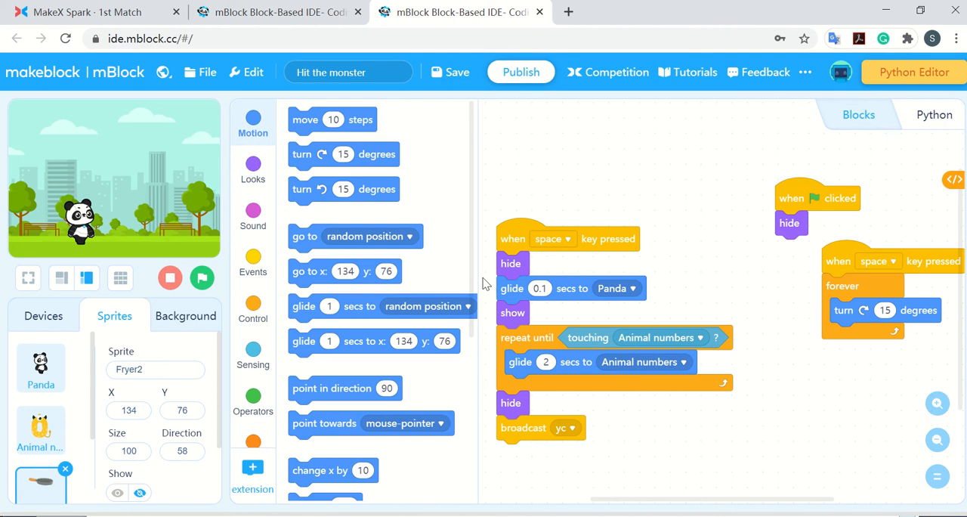
{"action": "mouse_move", "coordinate": [631, 218]}
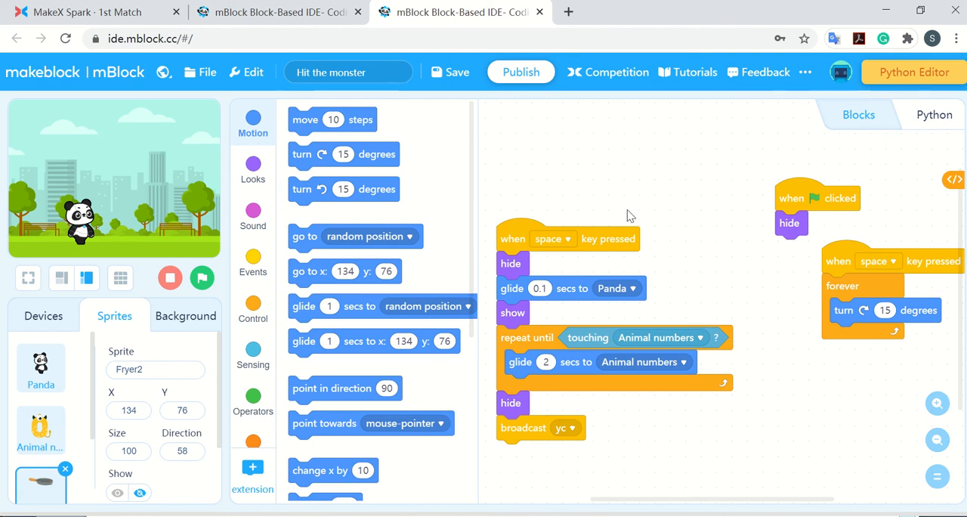
Browse the account's My Projects list and close it without opening anything
{"action": "left_click", "coordinate": [208, 72]}
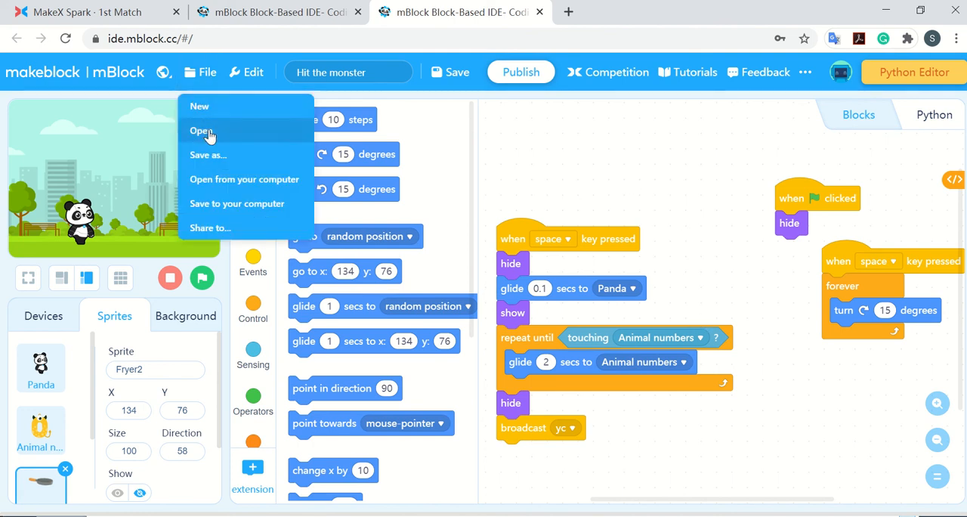
{"action": "left_click", "coordinate": [203, 132]}
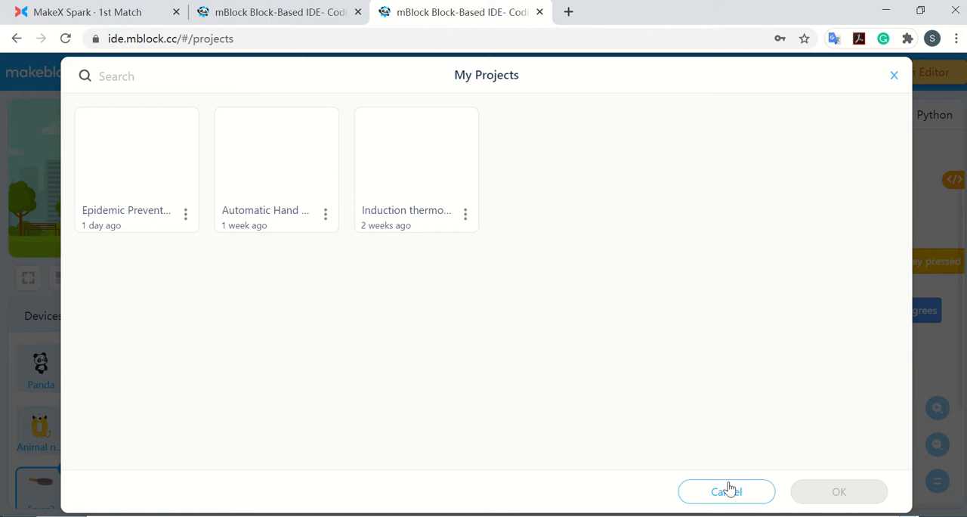
{"action": "left_click", "coordinate": [725, 492]}
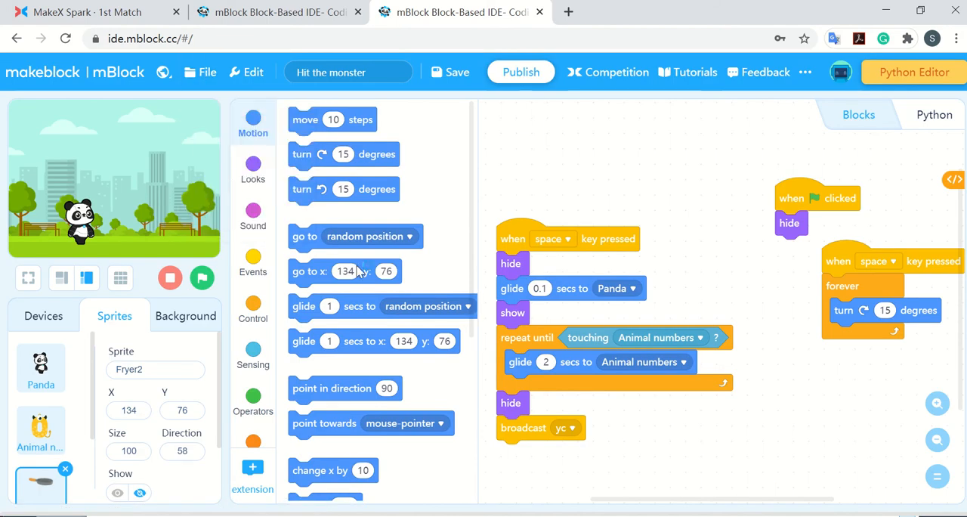
Load the Epidemic Prevention Reactor file from the computer into the editor
{"action": "left_click", "coordinate": [208, 73]}
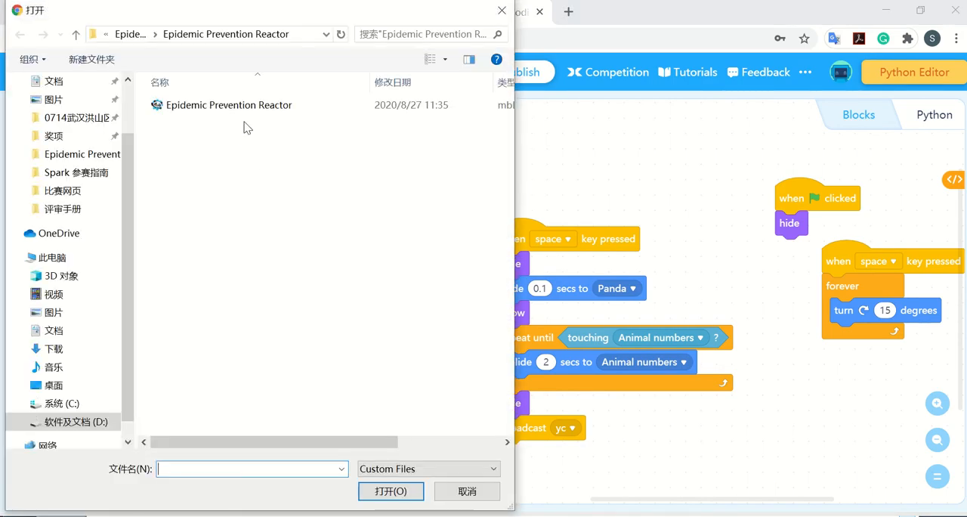
{"action": "left_click", "coordinate": [230, 106]}
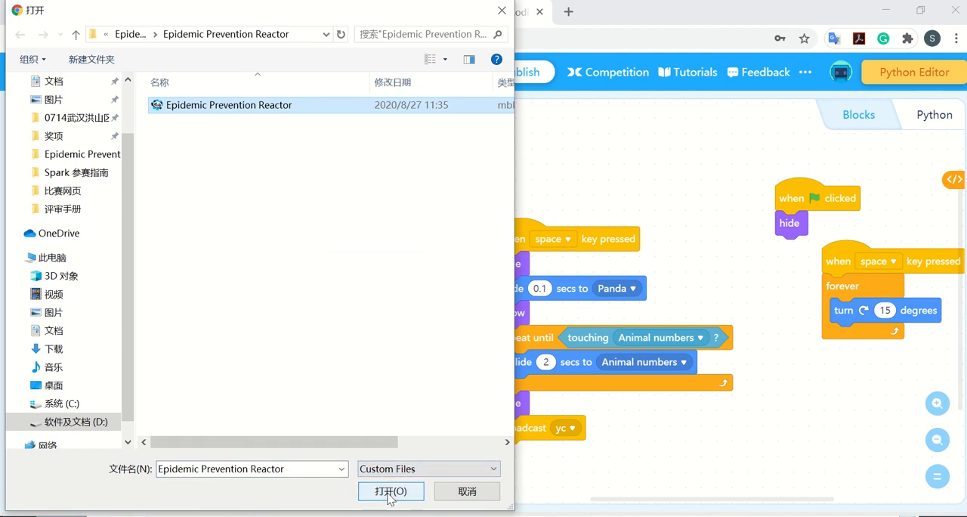
{"action": "left_click", "coordinate": [390, 491]}
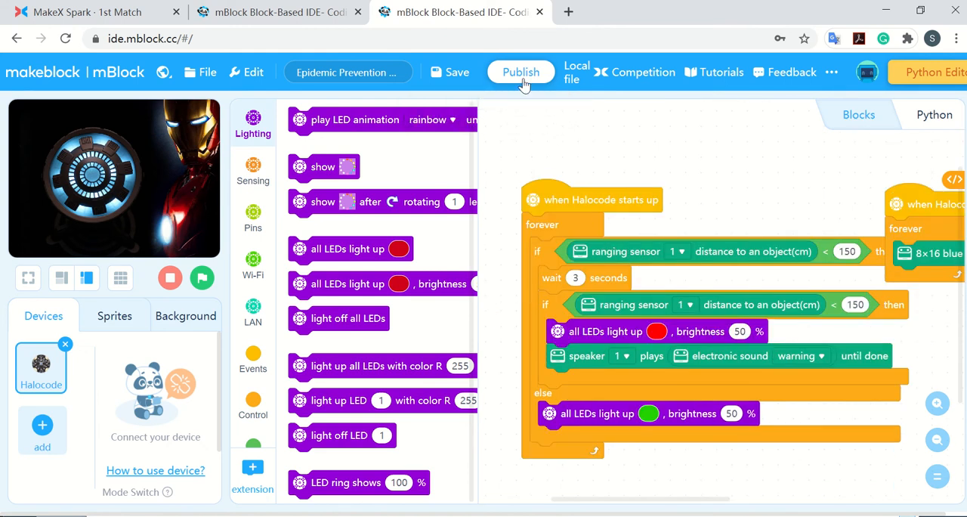
Publish the project until 'Saved successfully', then continue to the community share page
{"action": "left_click", "coordinate": [450, 72]}
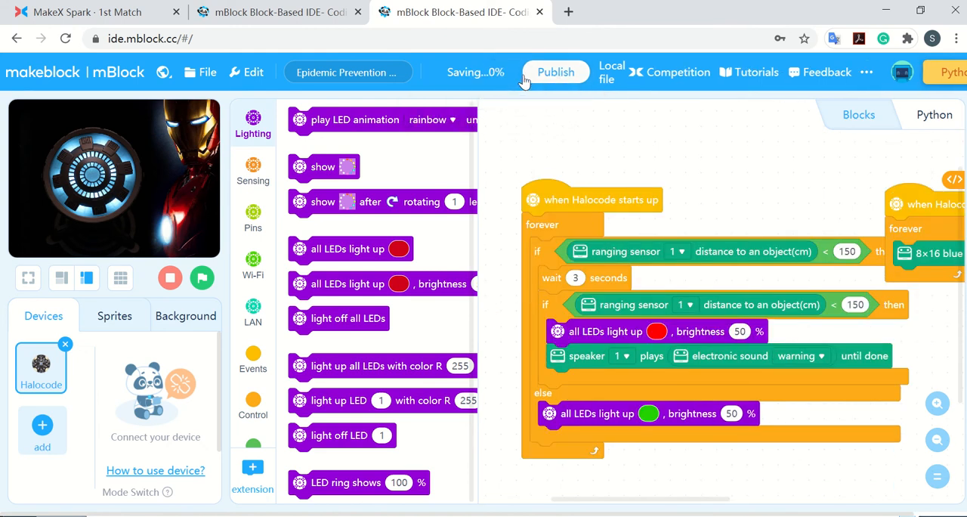
{"action": "mouse_move", "coordinate": [562, 188]}
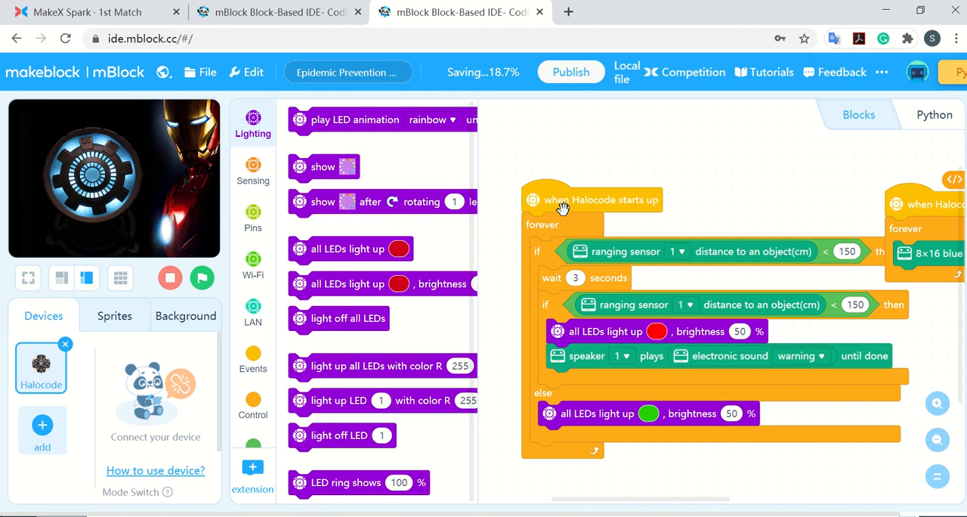
{"action": "mouse_move", "coordinate": [692, 182]}
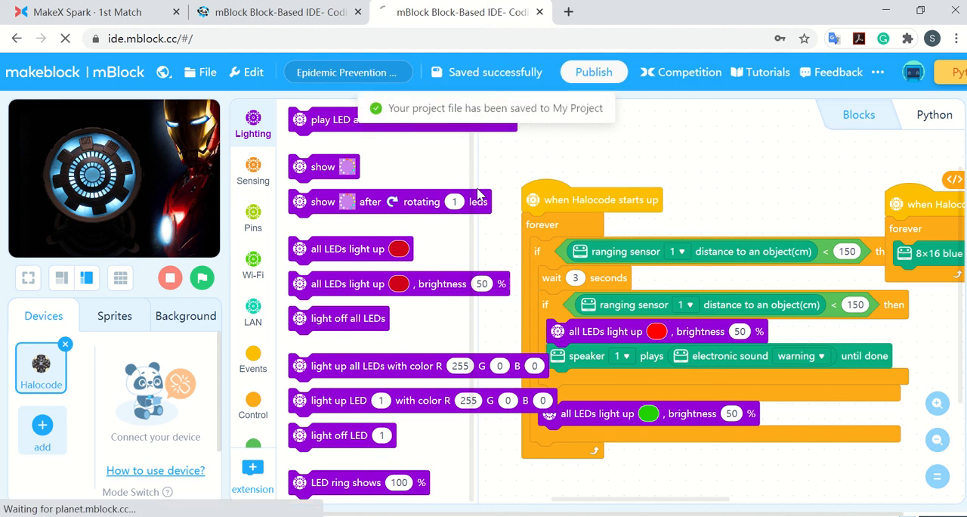
{"action": "left_click", "coordinate": [594, 73]}
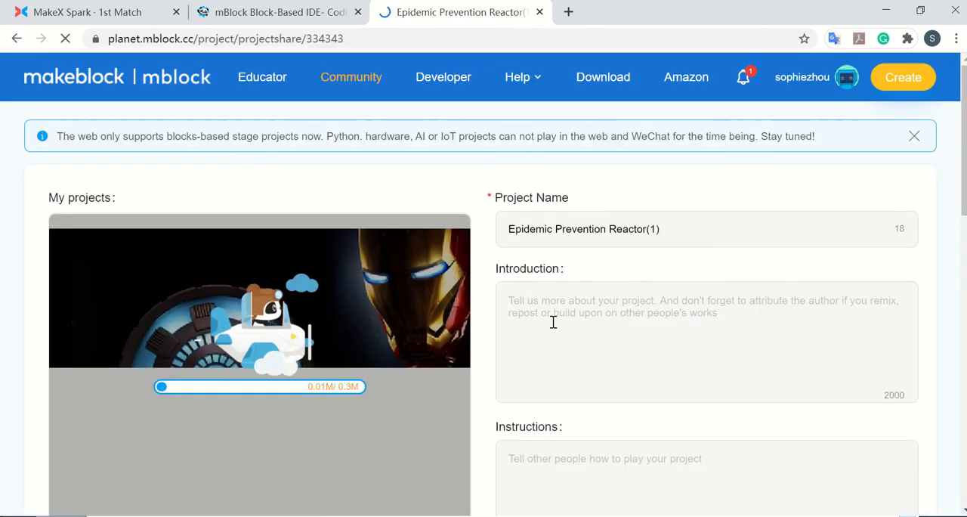
Trim the project name to 'Epidemic Prevention Reactor' and reach the photo/video section
{"action": "left_click", "coordinate": [707, 340]}
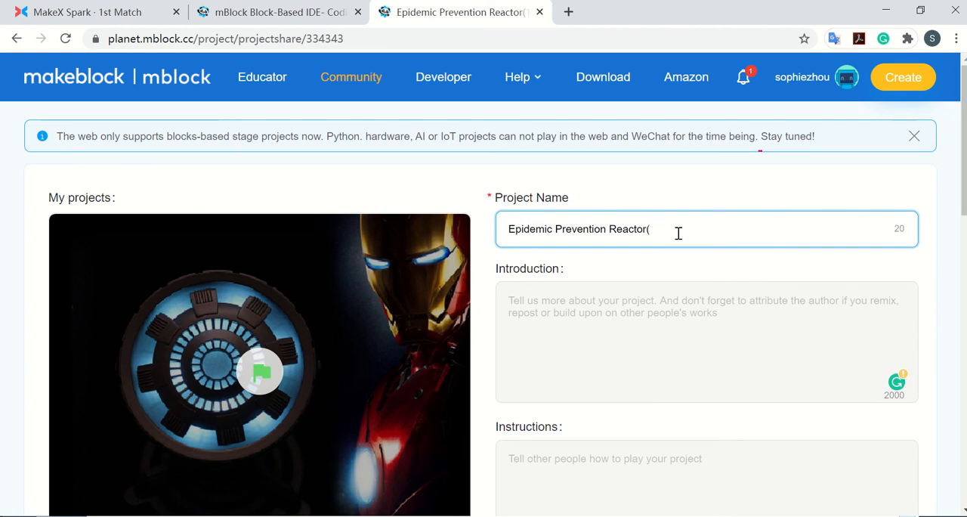
{"action": "left_click", "coordinate": [707, 341]}
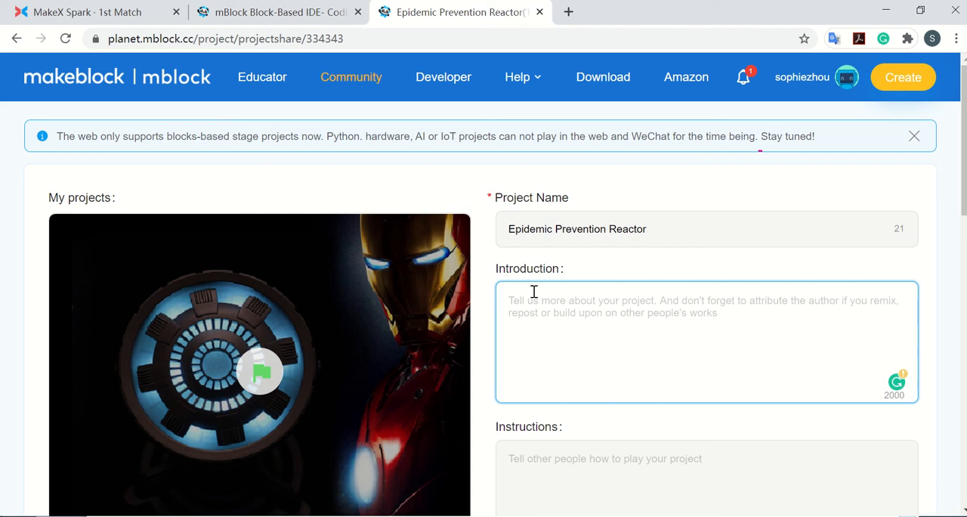
{"action": "scroll", "scroll_direction": "down", "scroll_amount": 3}
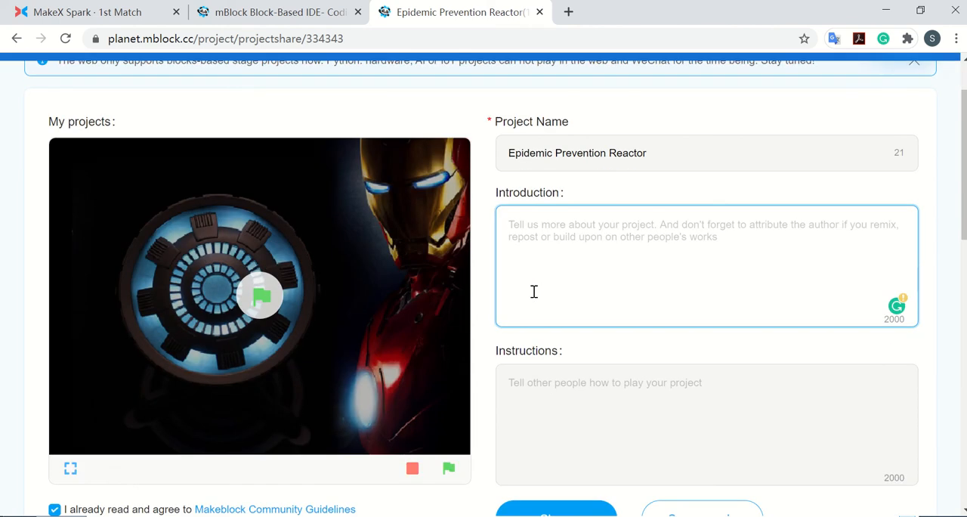
{"action": "scroll", "scroll_direction": "down", "scroll_amount": 3}
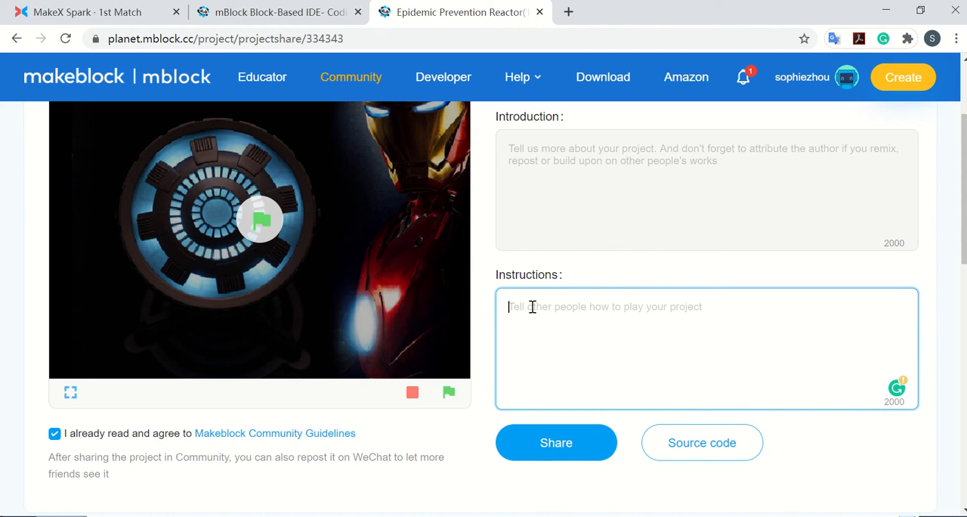
{"action": "scroll", "scroll_direction": "down", "scroll_amount": 3}
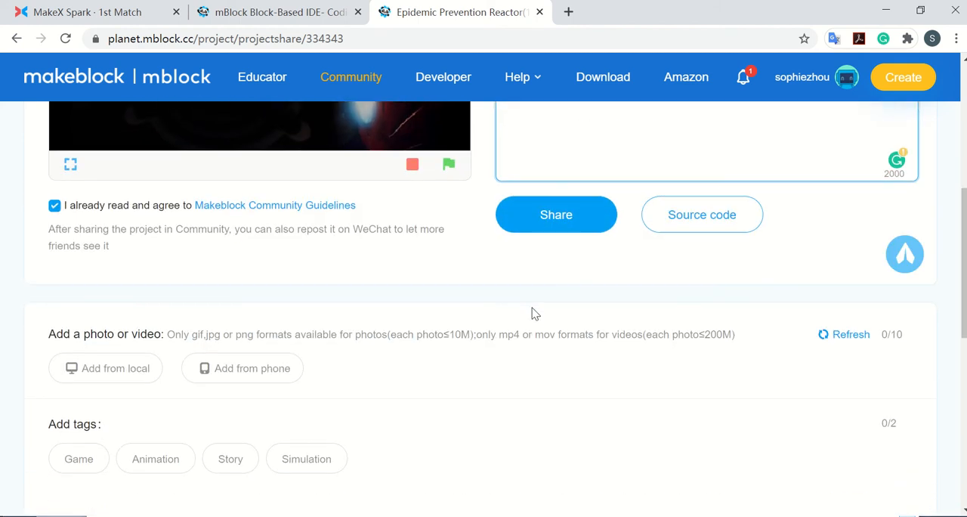
{"action": "mouse_move", "coordinate": [105, 369]}
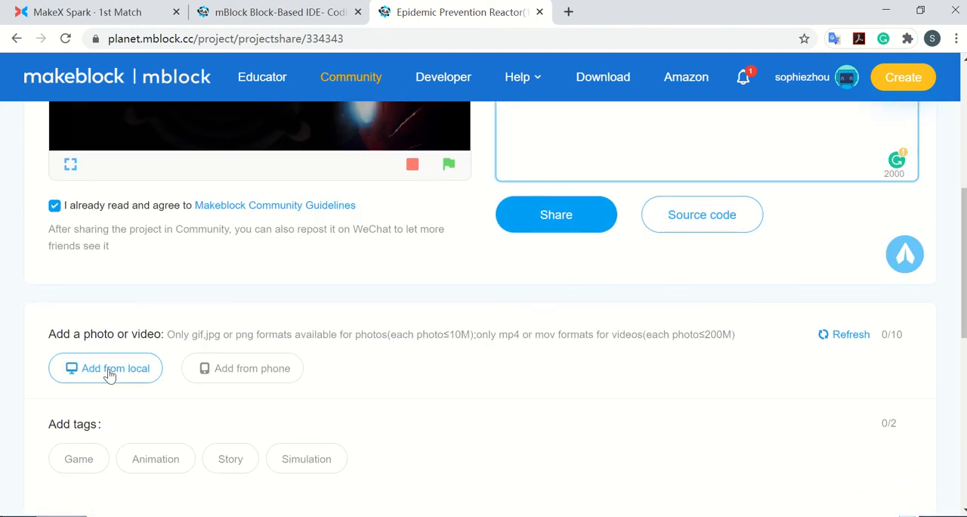
Upload 110458 and the other four reactor media files from the local computer
{"action": "left_click", "coordinate": [105, 369]}
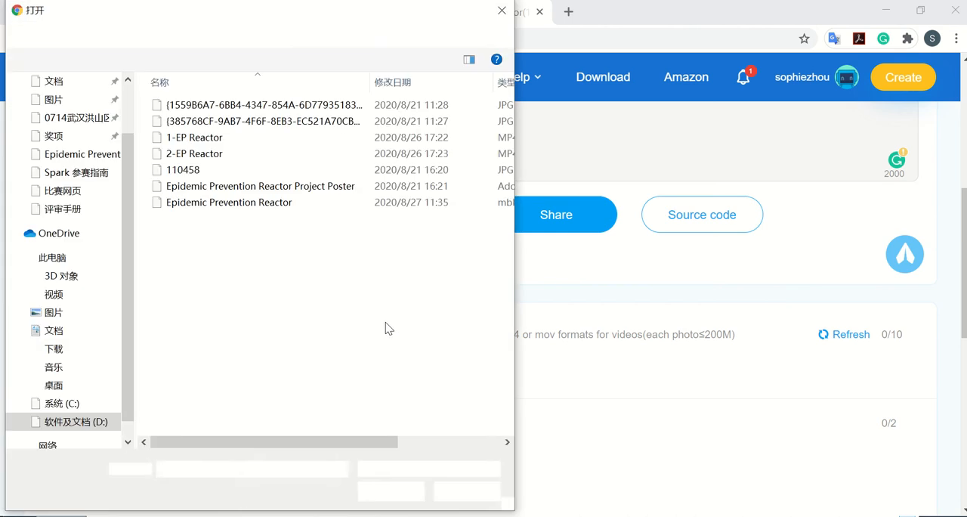
{"action": "left_click", "coordinate": [183, 169]}
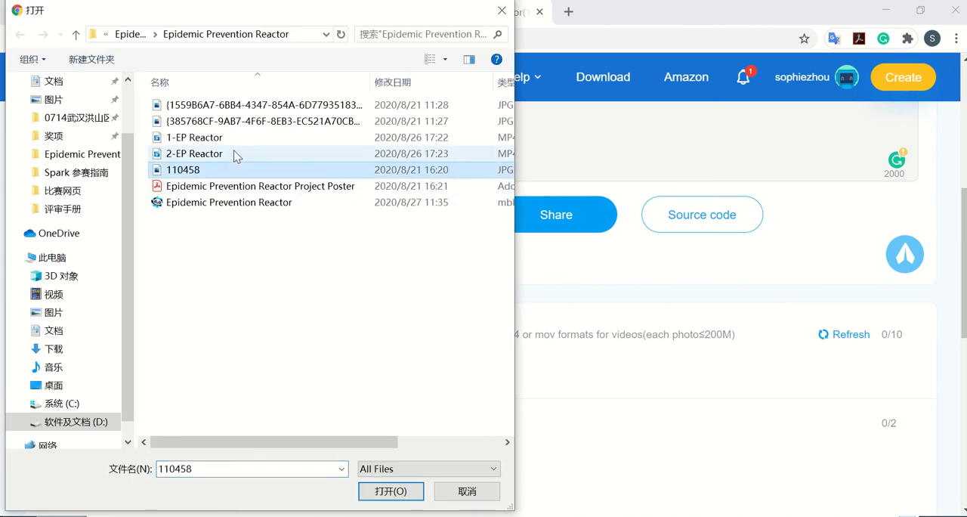
{"action": "left_click", "coordinate": [193, 137]}
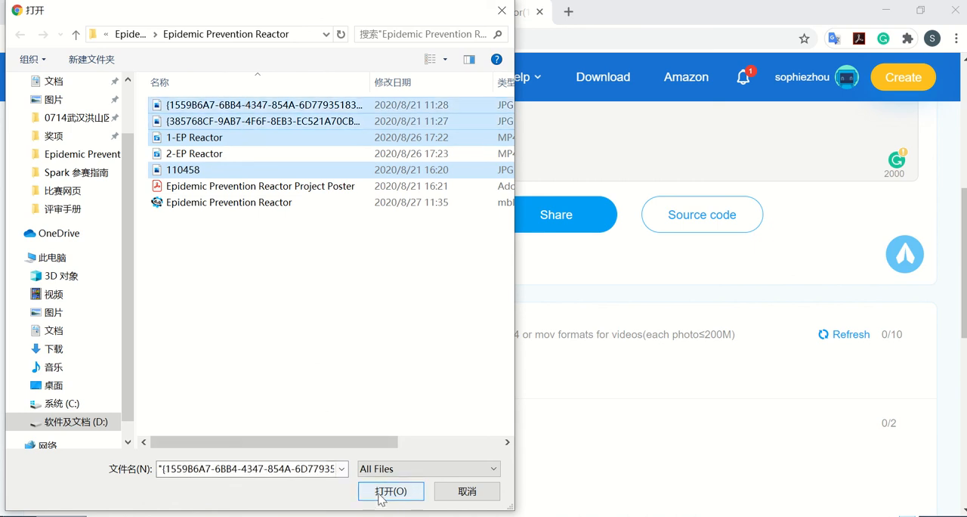
{"action": "left_click", "coordinate": [389, 491]}
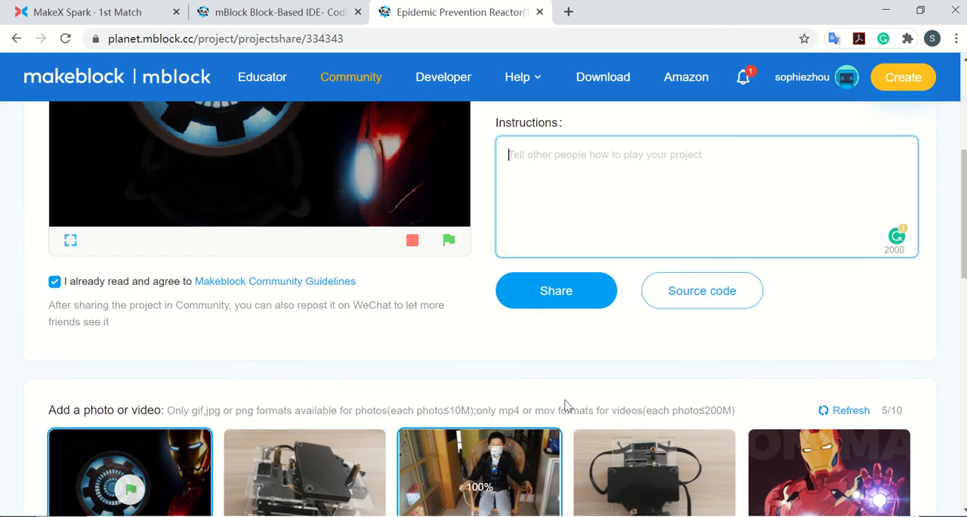
Reuse the project name as the introduction 'Epidemic Prevention Reactor' and preview the uploaded video
{"action": "scroll", "scroll_direction": "up", "scroll_amount": 3}
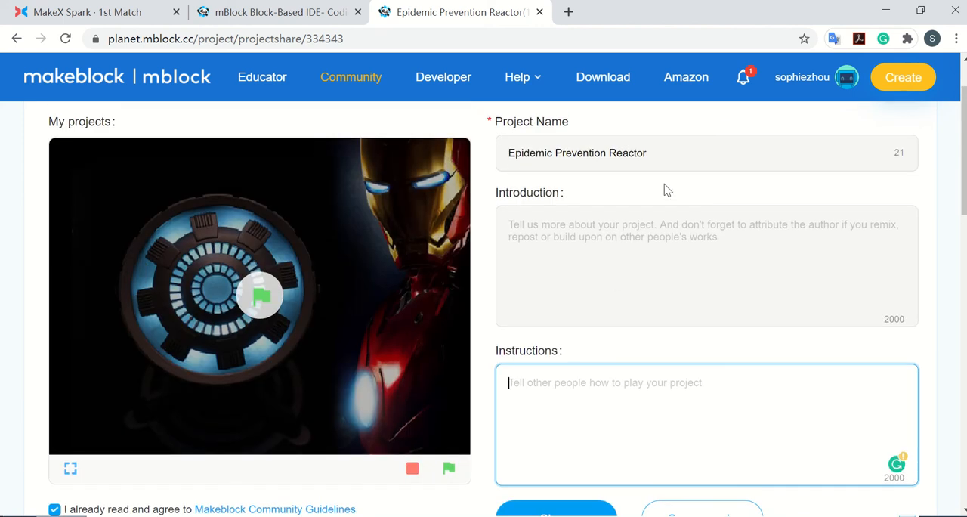
{"action": "triple_click", "coordinate": [577, 153]}
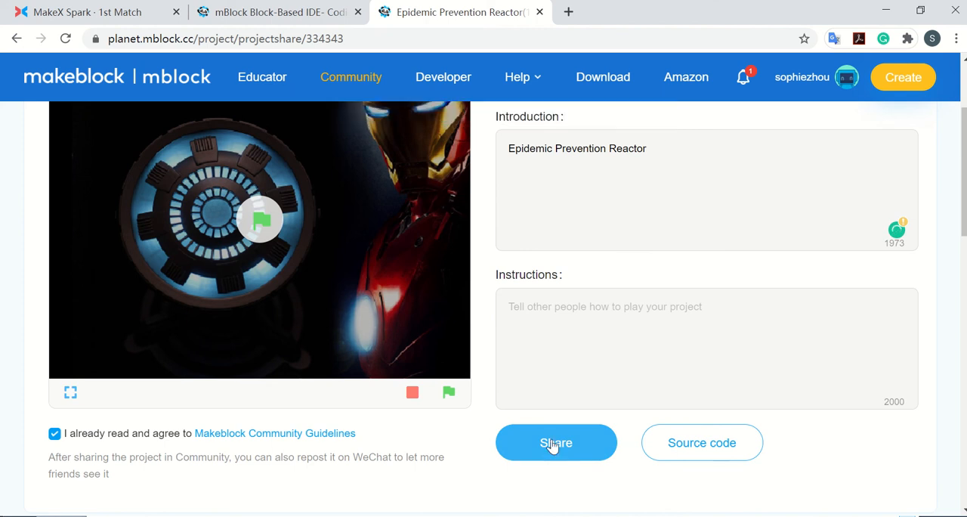
{"action": "scroll", "scroll_direction": "down", "scroll_amount": 3}
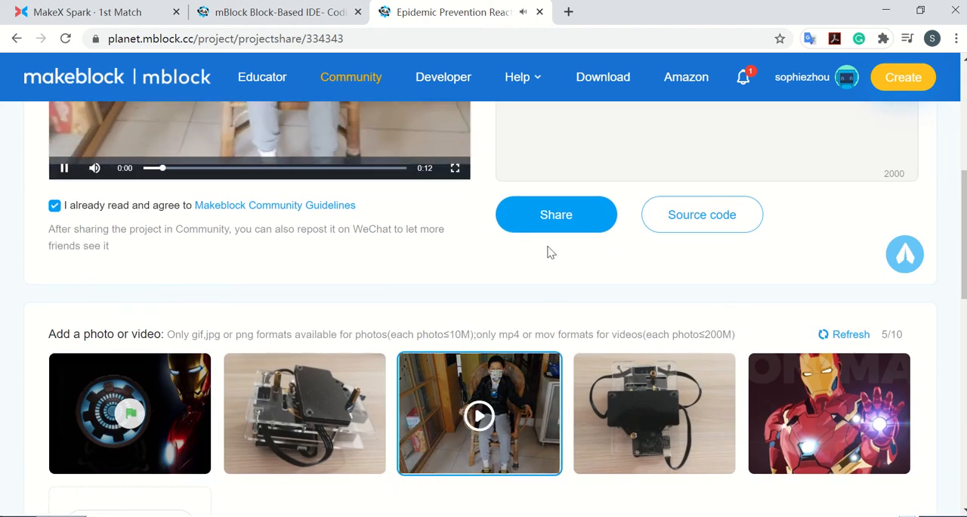
{"action": "scroll", "scroll_direction": "up", "scroll_amount": 3}
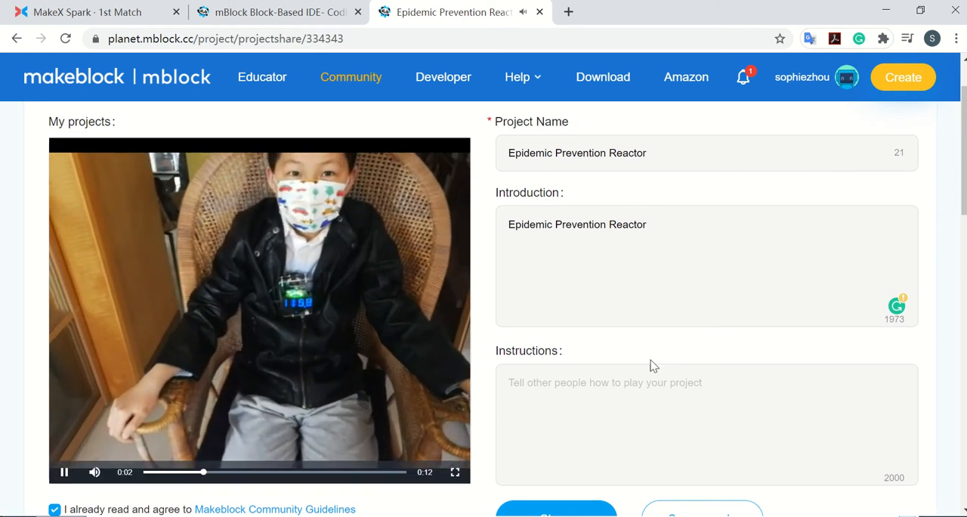
{"action": "scroll", "scroll_direction": "down", "scroll_amount": 3}
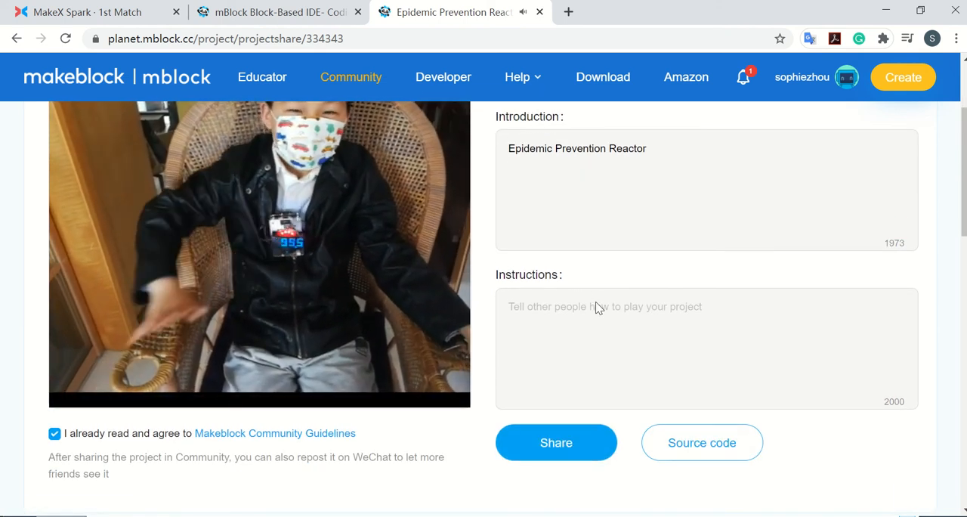
Share the project and browse the reactor board photo and last gallery image on its page
{"action": "left_click", "coordinate": [556, 441]}
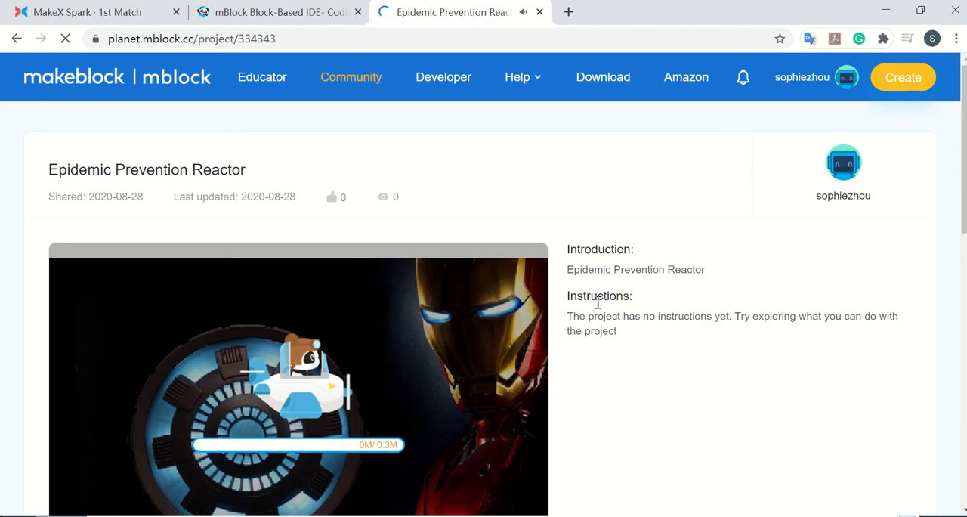
{"action": "scroll", "scroll_direction": "down", "scroll_amount": 3}
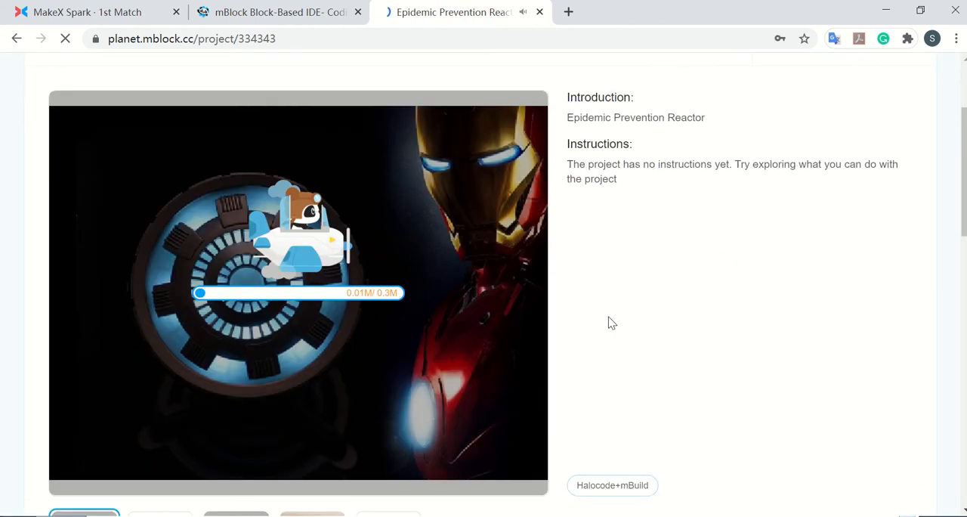
{"action": "left_click", "coordinate": [311, 459]}
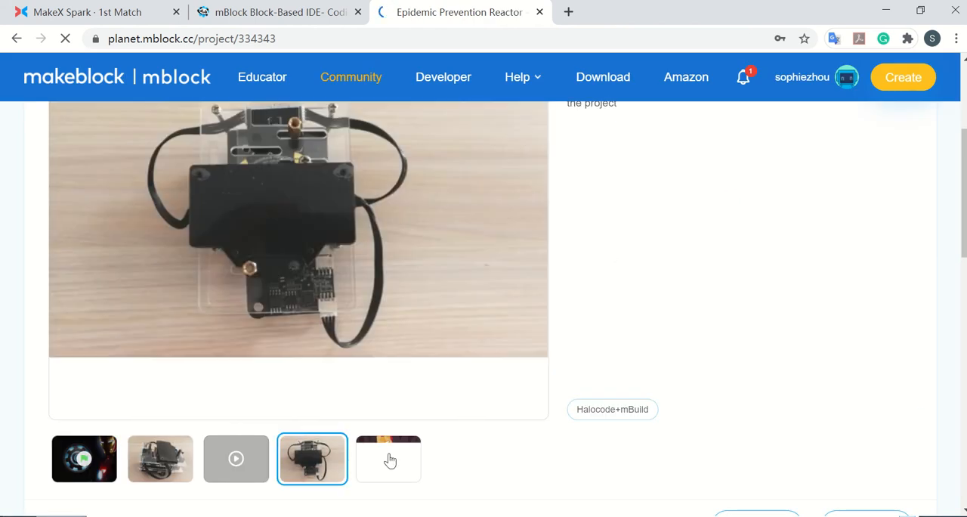
{"action": "left_click", "coordinate": [388, 459]}
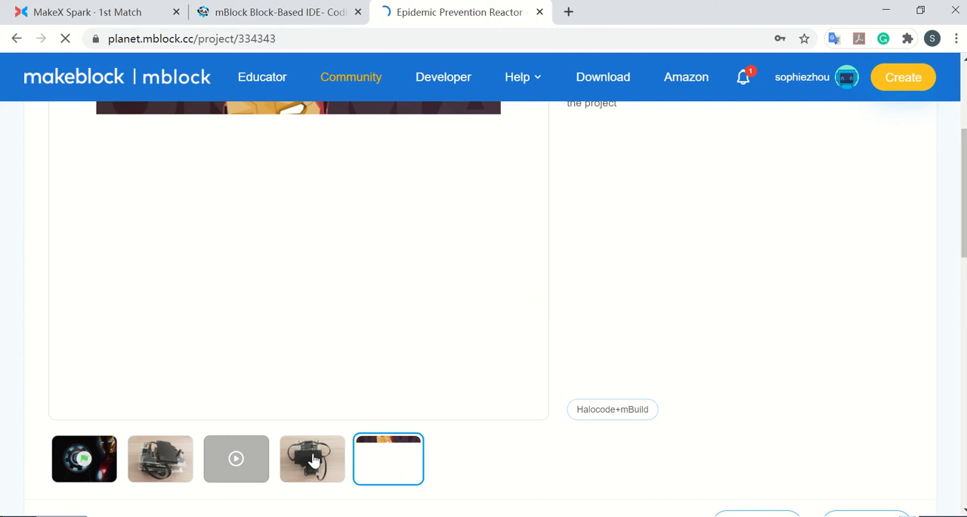
{"action": "scroll", "scroll_direction": "down", "scroll_amount": 3}
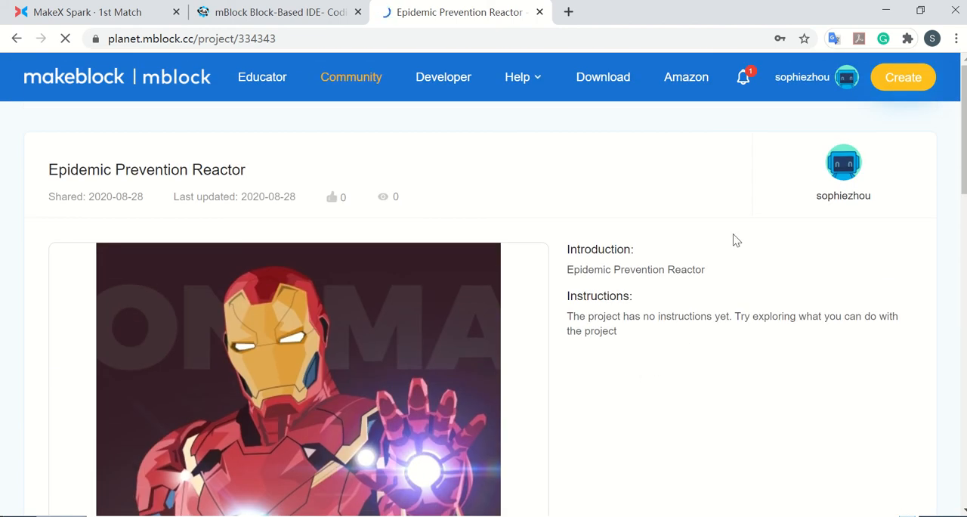
Open the account options dropdown from the top bar
{"action": "left_click", "coordinate": [800, 75]}
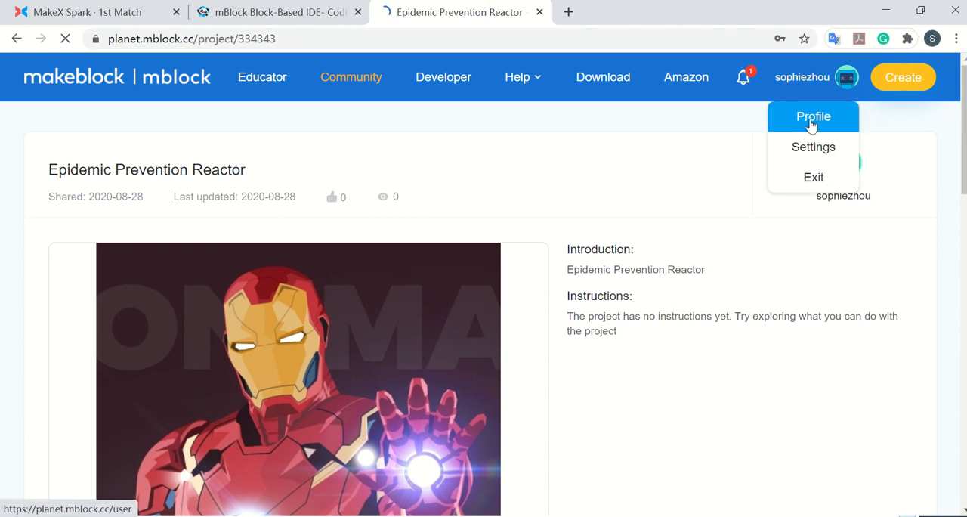
Go to the Profile page listing the account's four projects
{"action": "left_click", "coordinate": [813, 117]}
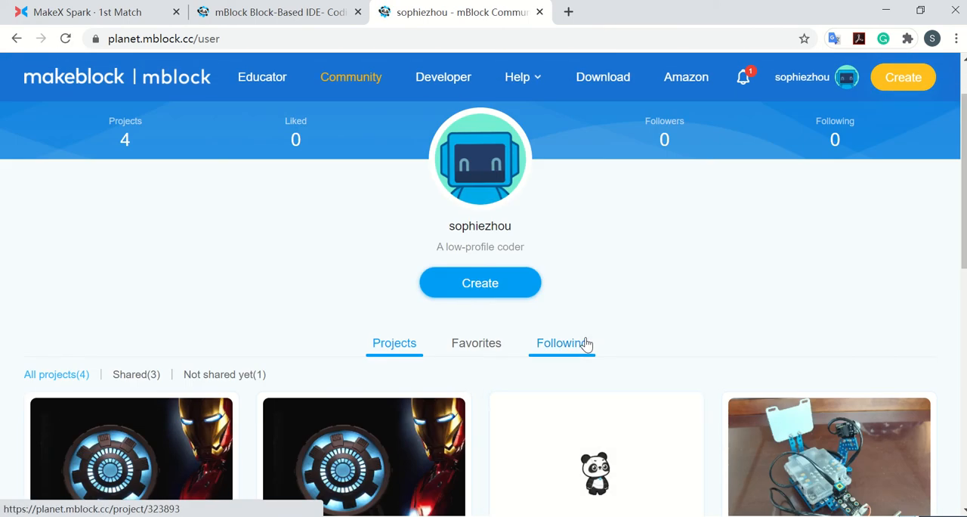
{"action": "scroll", "scroll_direction": "up", "scroll_amount": 3}
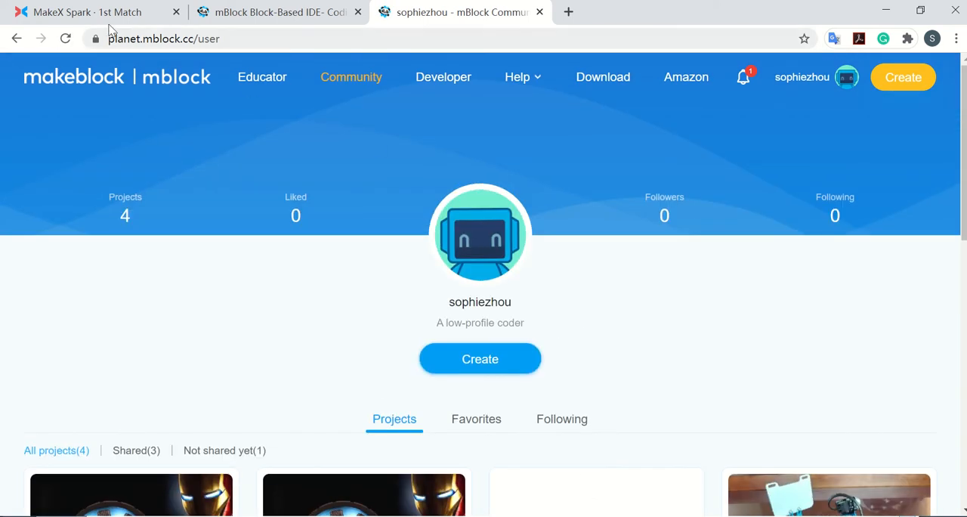
Return to the MakeX Spark - 1st Match page and bring 'Submit Project and Poster' into view
{"action": "left_click", "coordinate": [90, 12]}
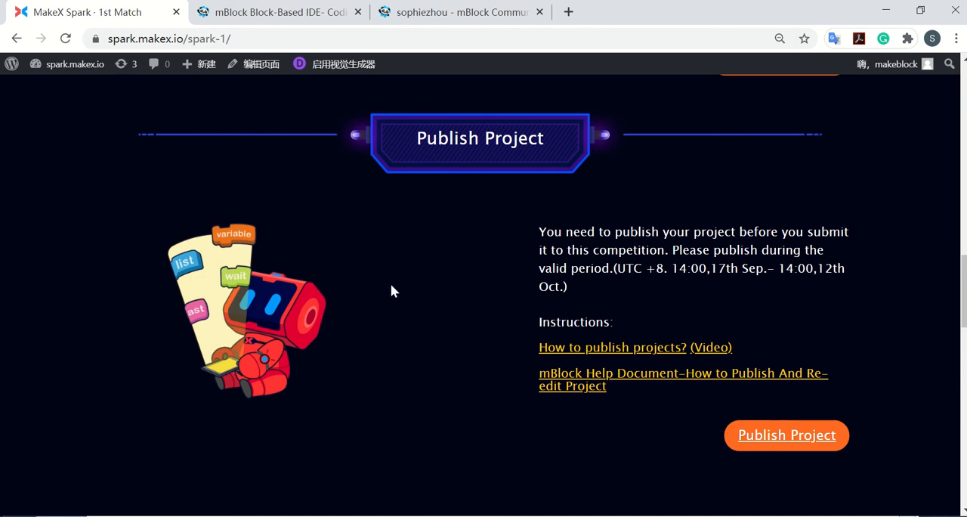
{"action": "scroll", "scroll_direction": "down", "scroll_amount": 3}
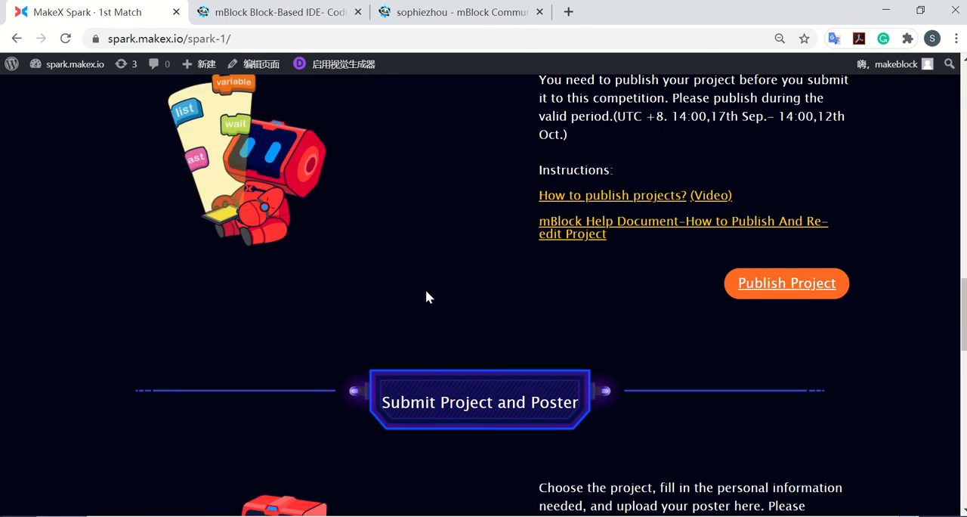
{"action": "scroll", "scroll_direction": "down", "scroll_amount": 3}
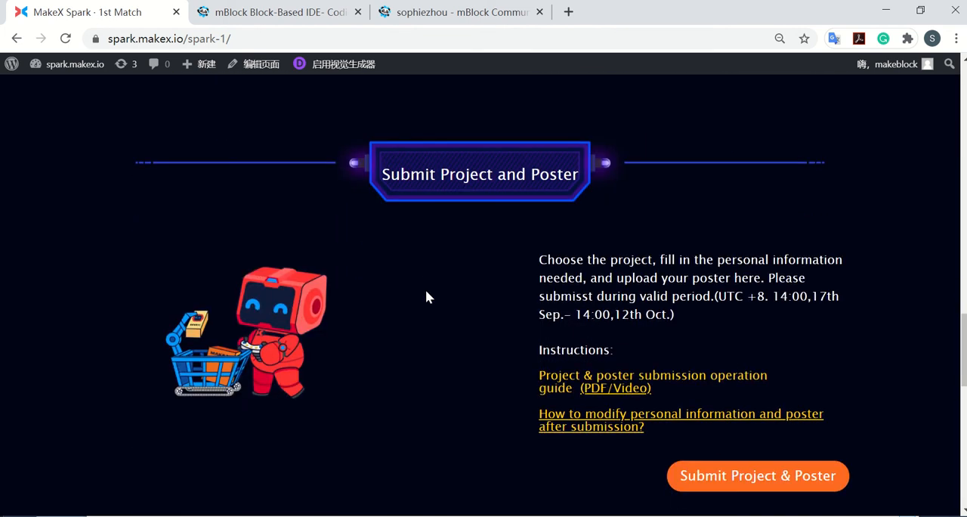
{"action": "mouse_move", "coordinate": [567, 202]}
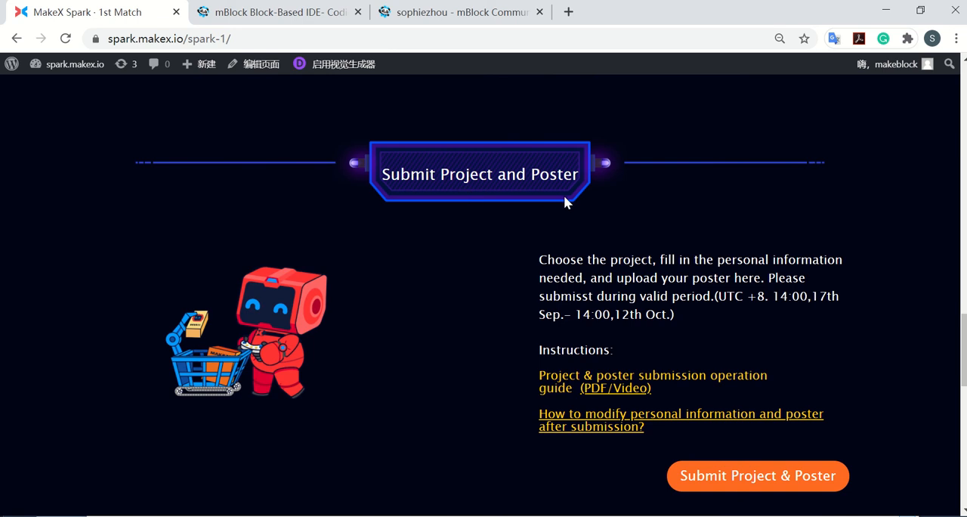